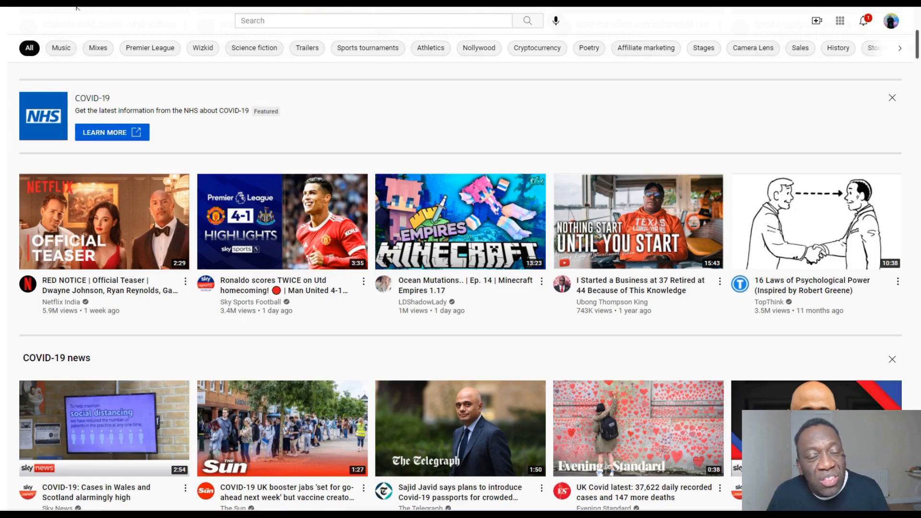
mouse_move(415, 116)
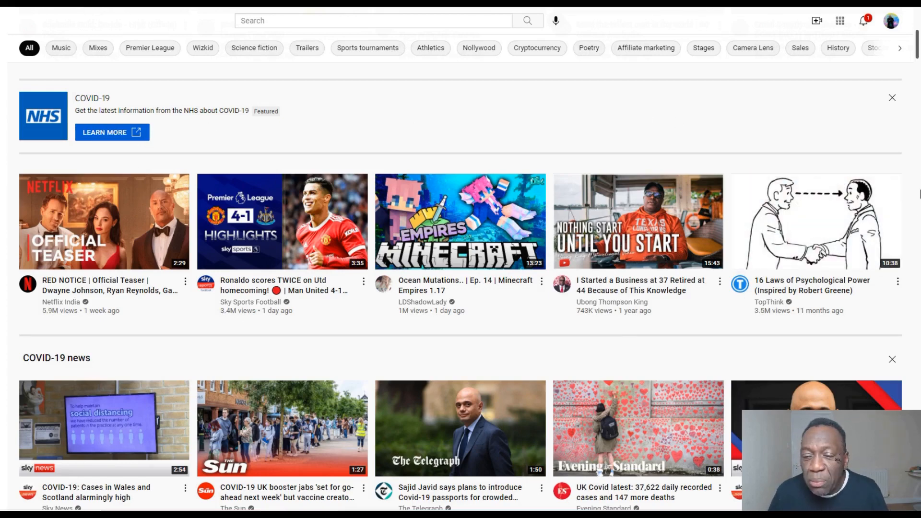
mouse_move(183, 171)
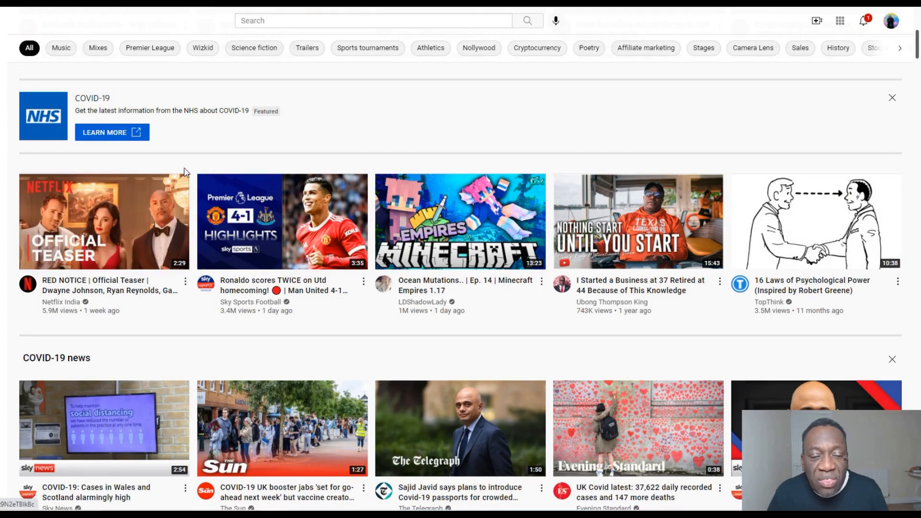
mouse_move(85, 163)
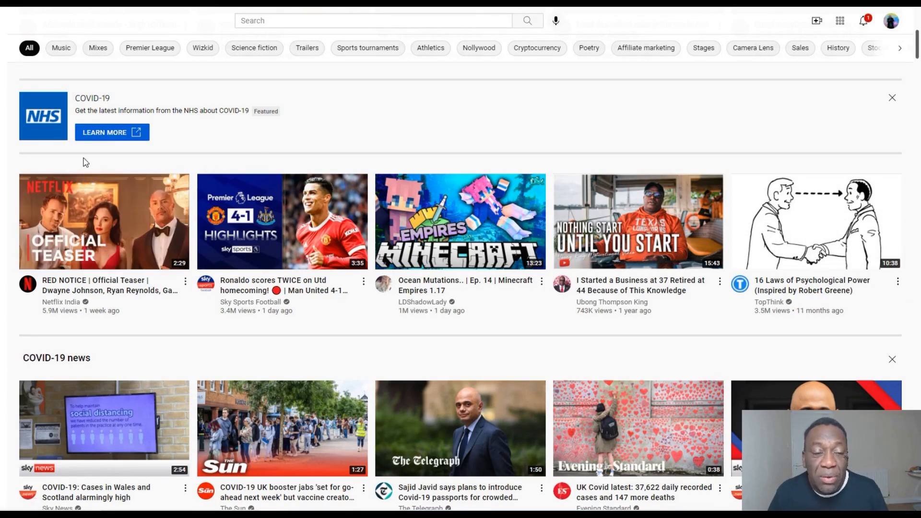
mouse_move(725, 165)
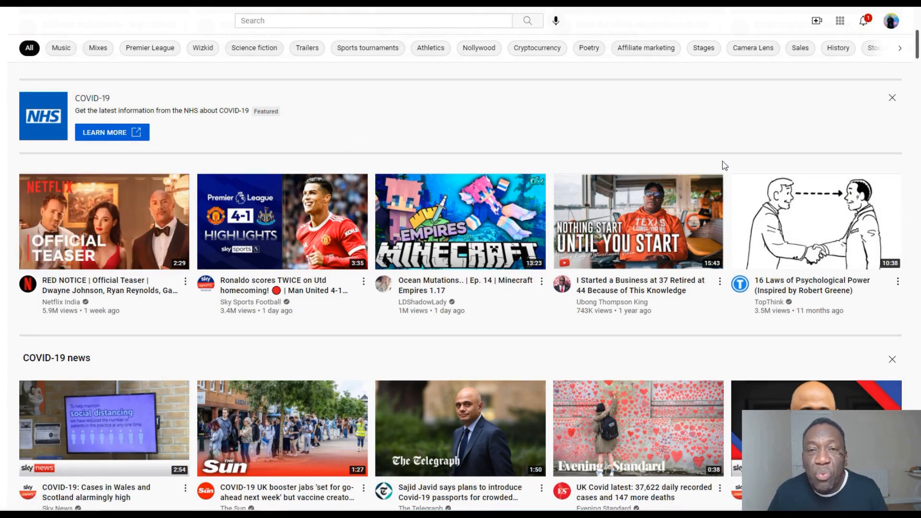
mouse_move(123, 340)
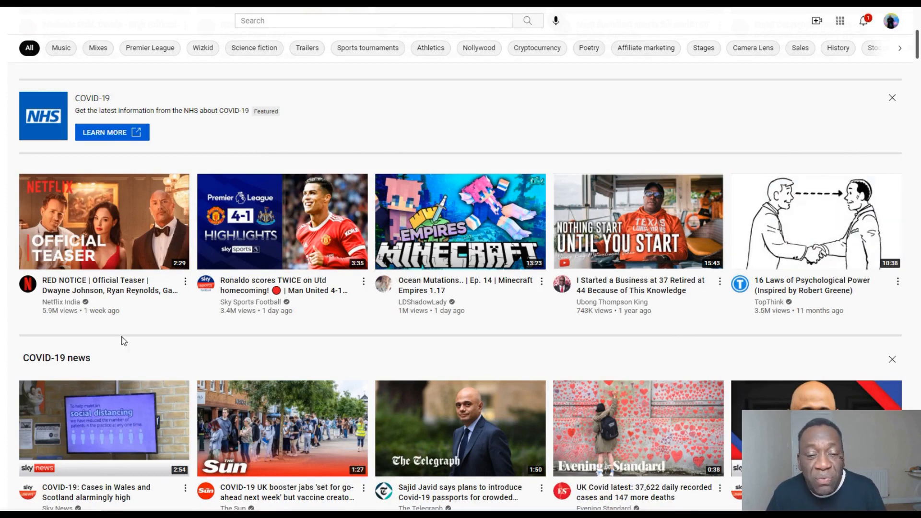
mouse_move(104, 221)
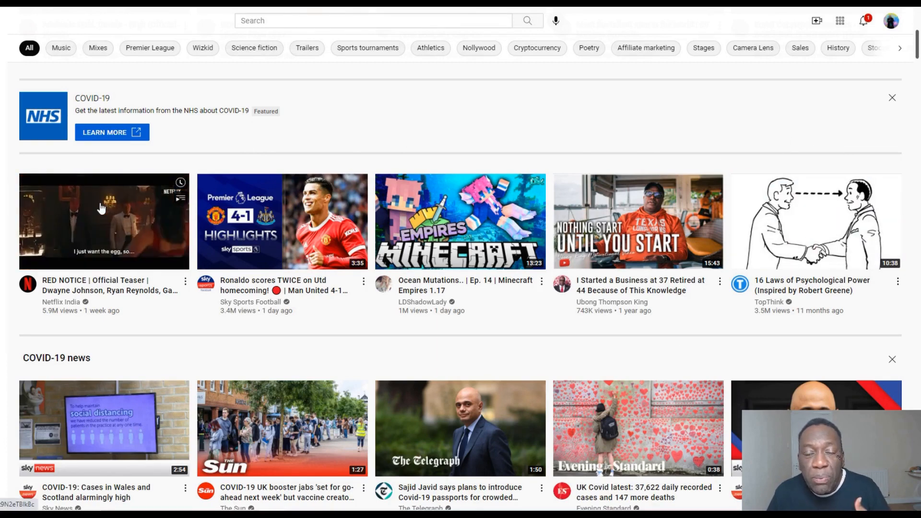
mouse_move(99, 209)
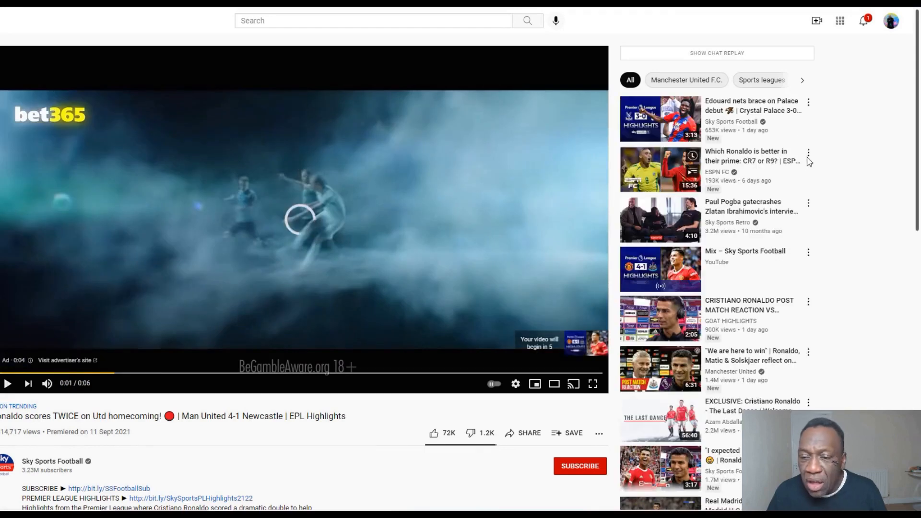
mouse_move(696, 101)
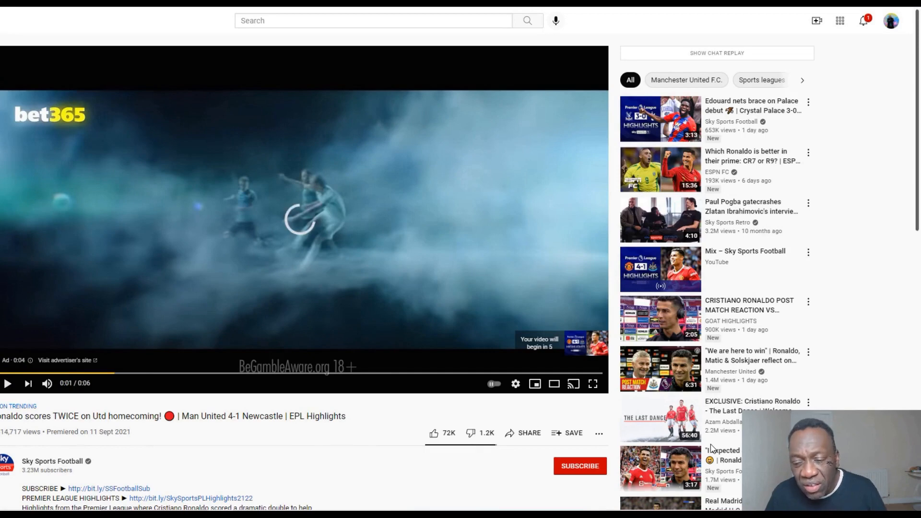
mouse_move(654, 131)
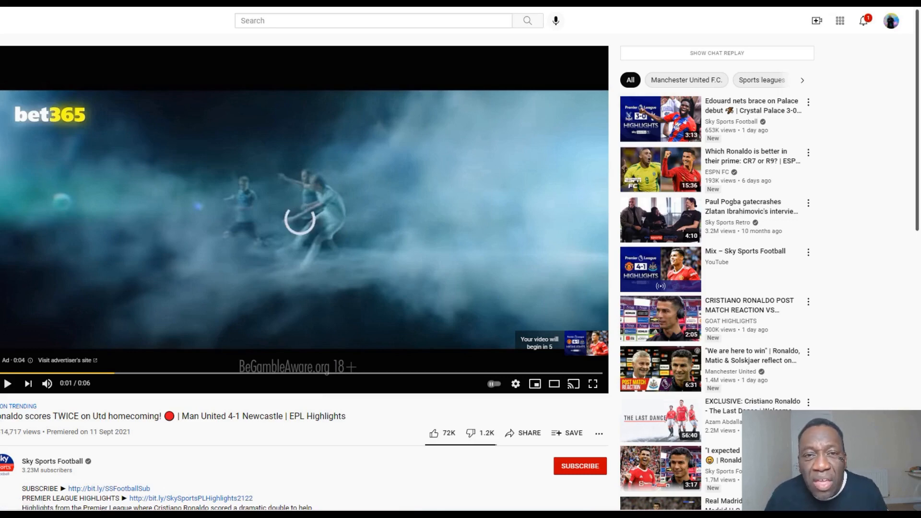
mouse_move(558, 55)
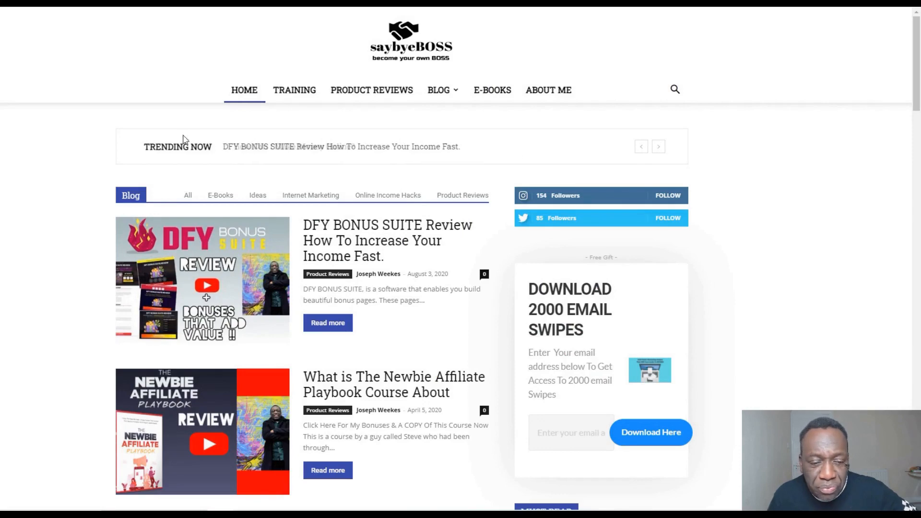
- Scroll the saybyeBOSS home page and open 'How To Make Money Online With Different Techniques'
scroll("down", 3)
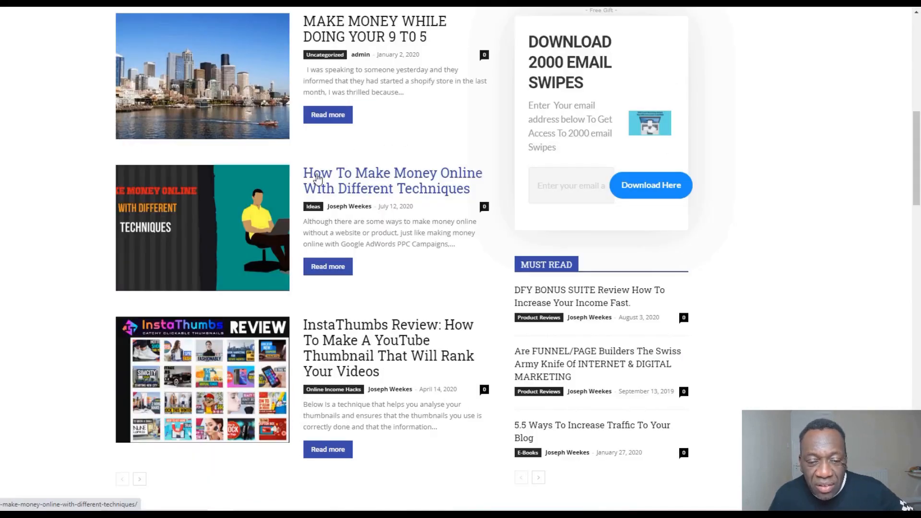
mouse_move(360, 196)
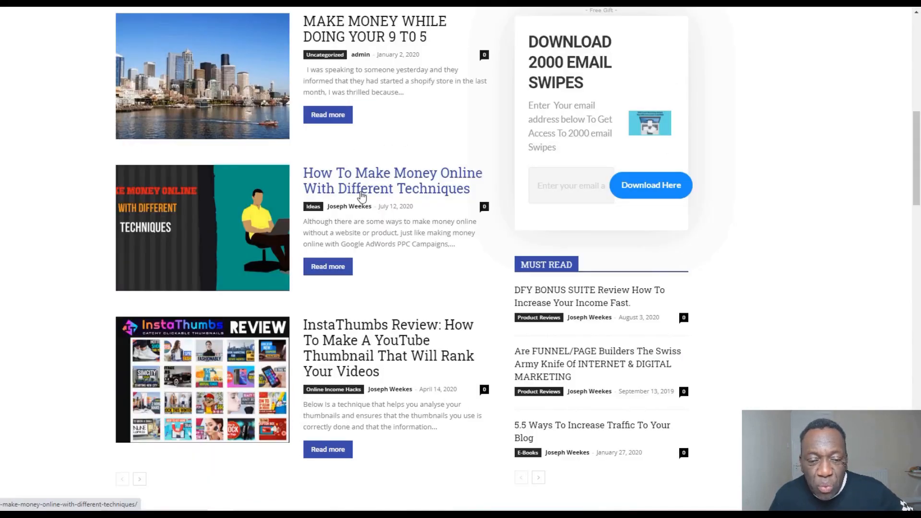
mouse_move(382, 188)
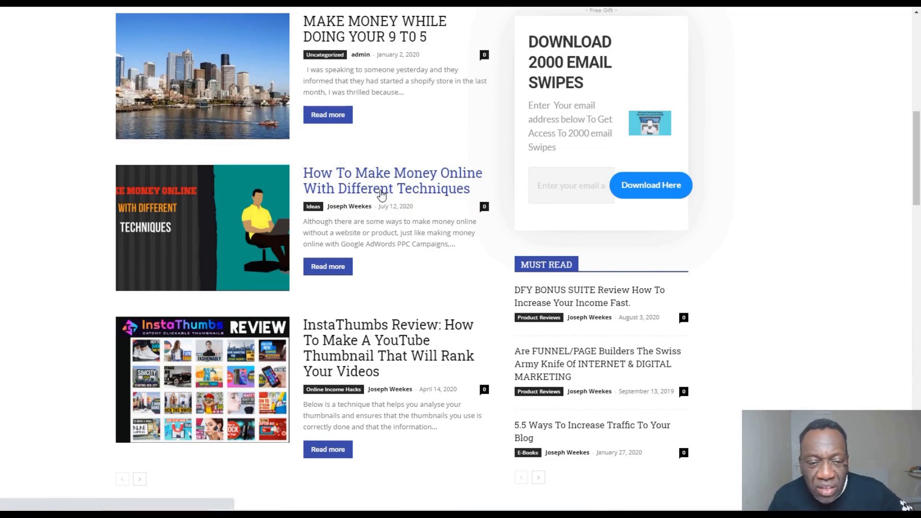
mouse_move(348, 242)
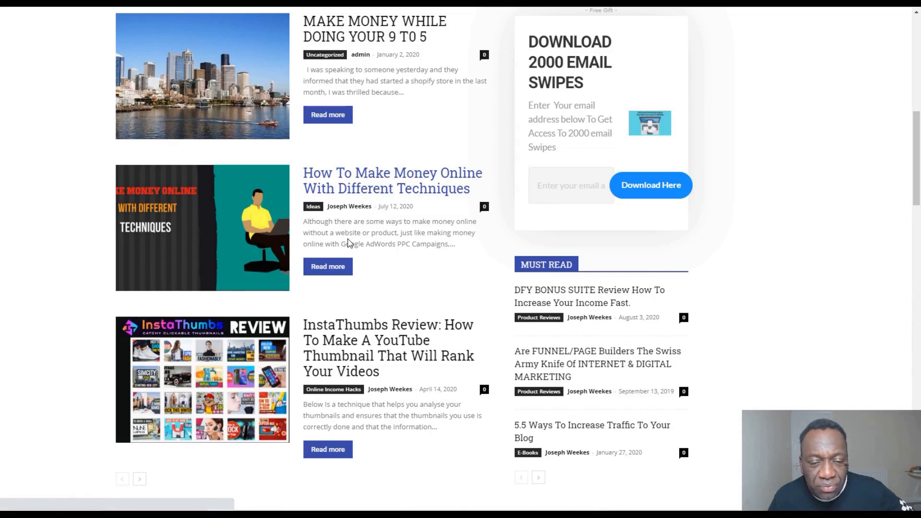
left_click(392, 180)
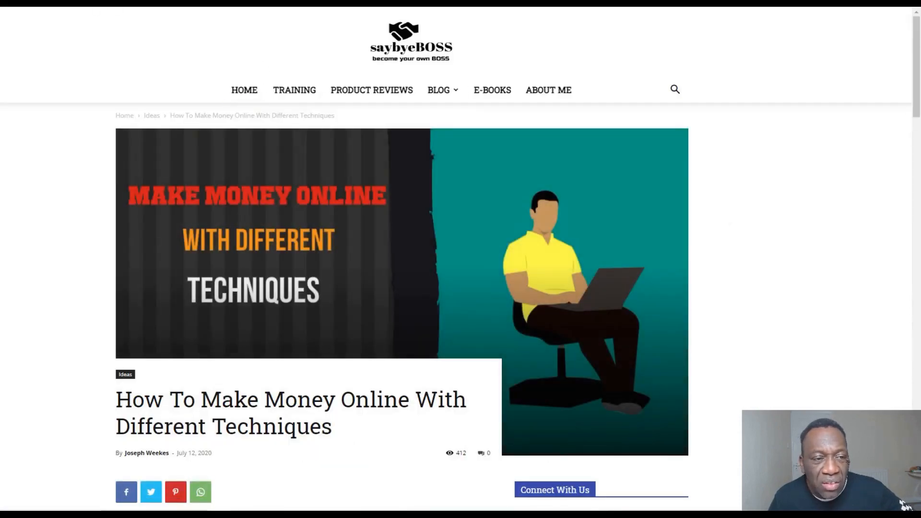
mouse_move(653, 68)
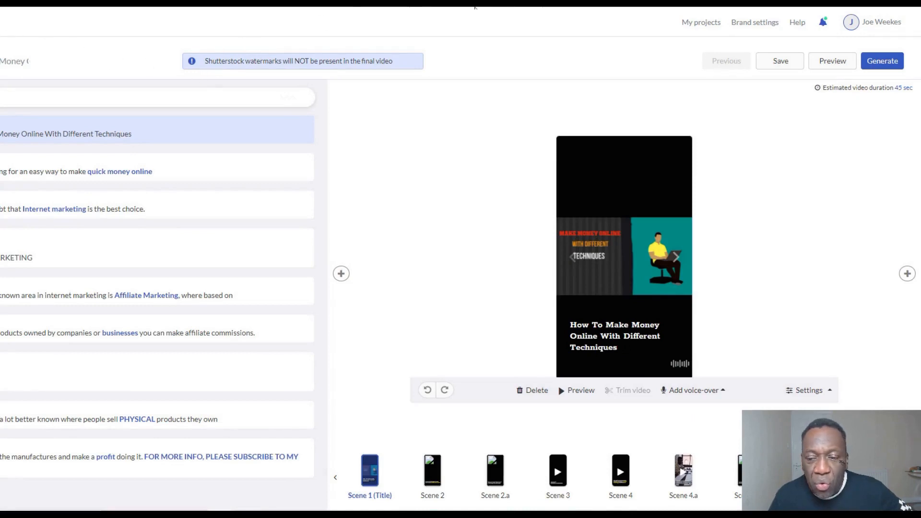
mouse_move(582, 203)
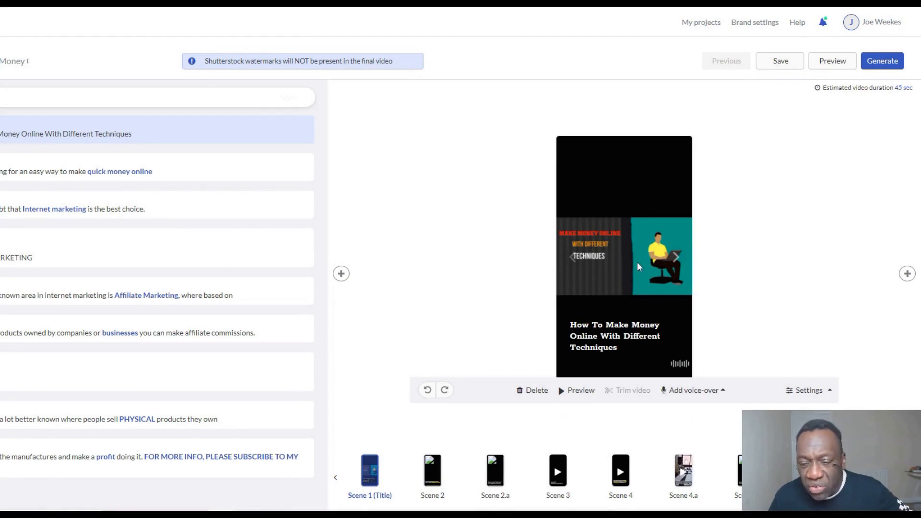
mouse_move(32, 275)
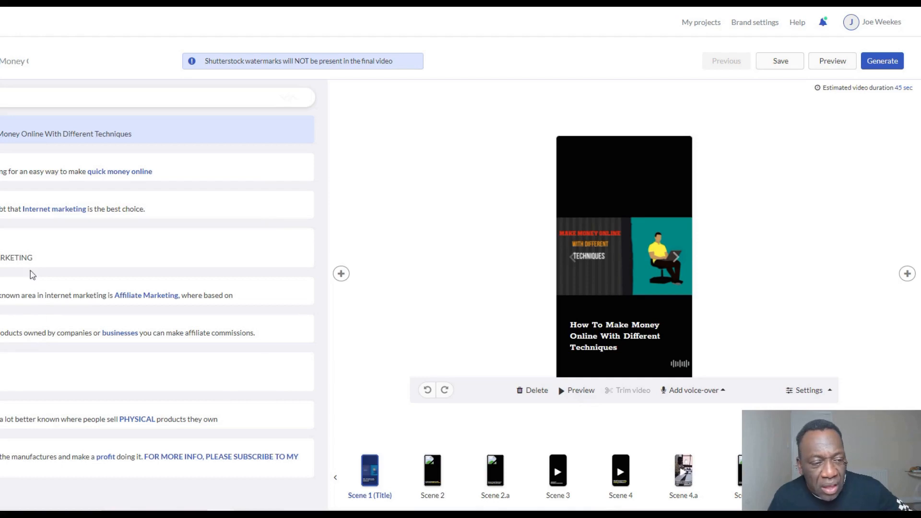
mouse_move(6, 220)
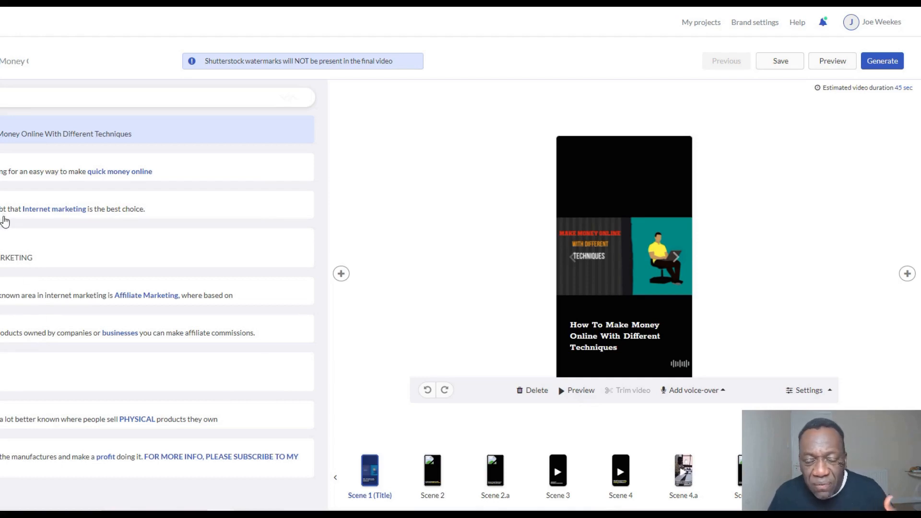
mouse_move(376, 177)
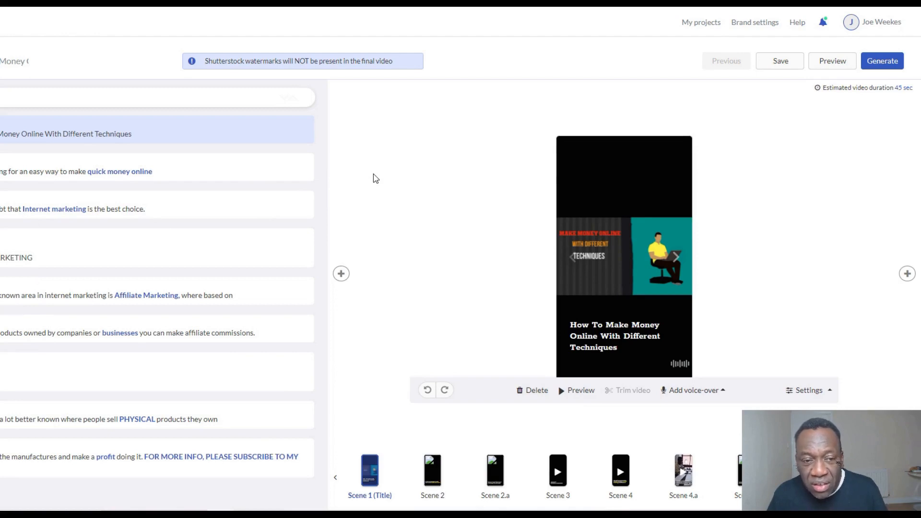
mouse_move(572, 229)
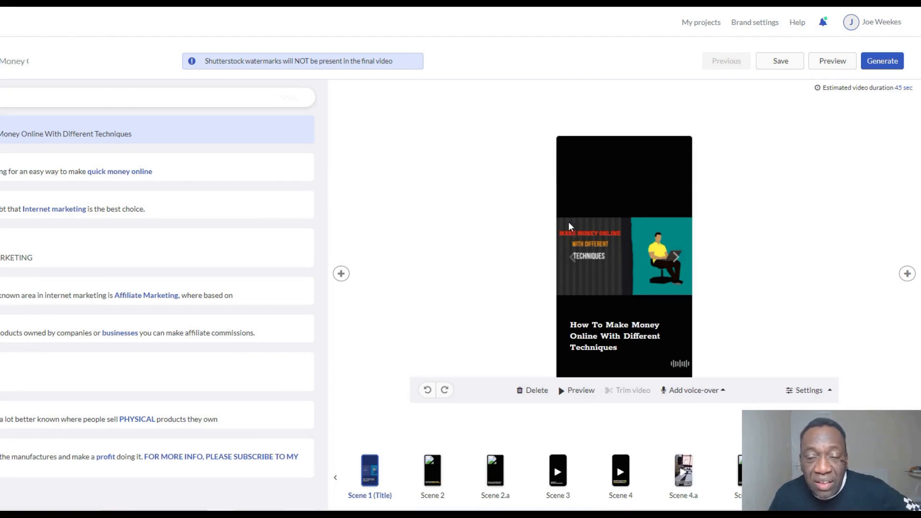
mouse_move(562, 395)
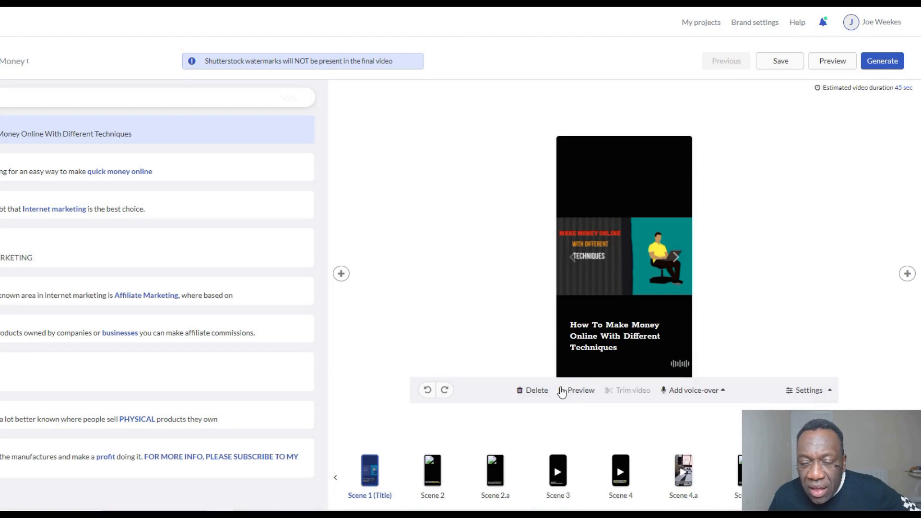
- Preview the portrait video and play it through the Technique 1 Internet Marketing scene
left_click(581, 390)
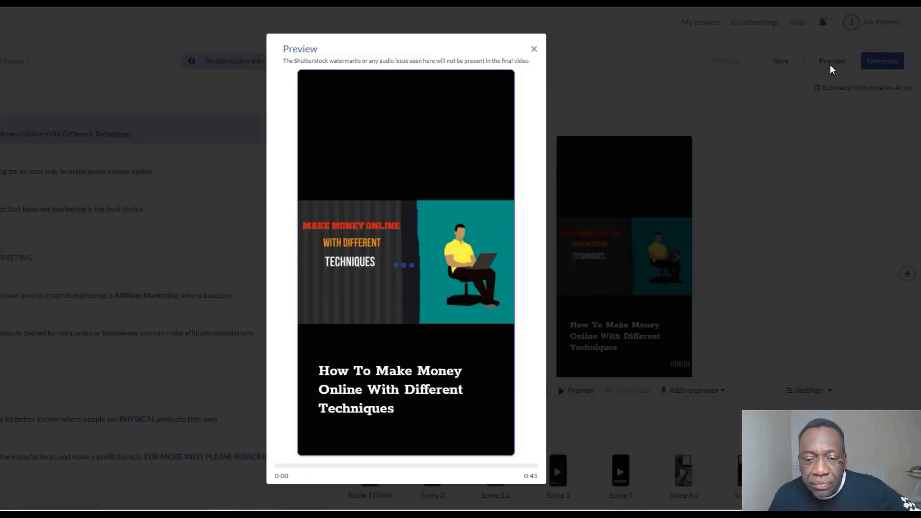
left_click(406, 275)
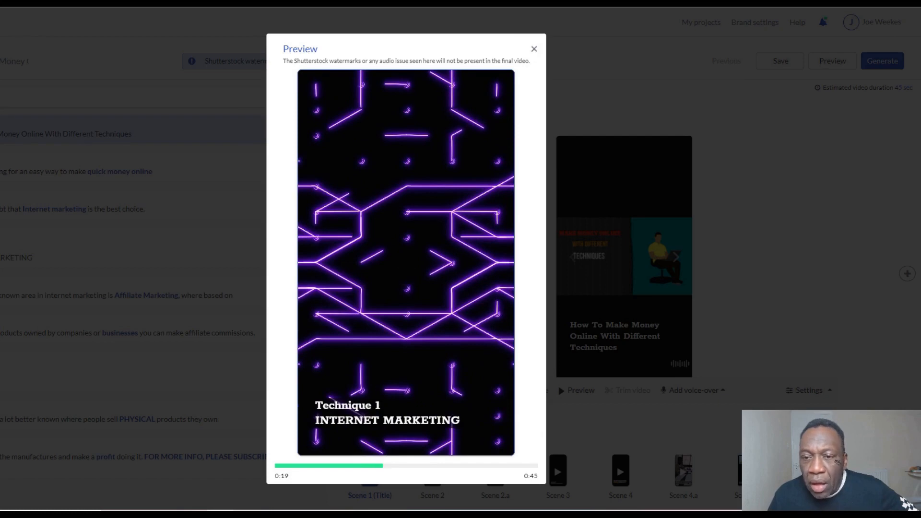
left_click(406, 276)
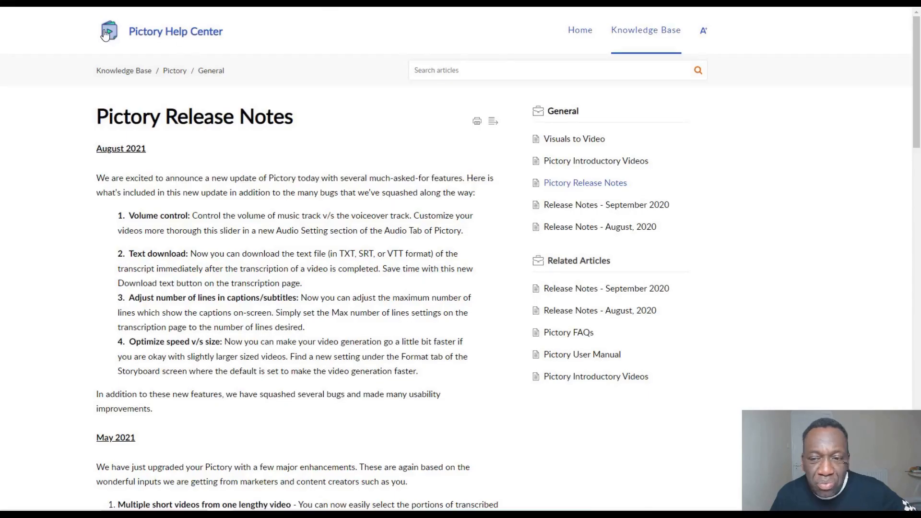
mouse_move(858, 10)
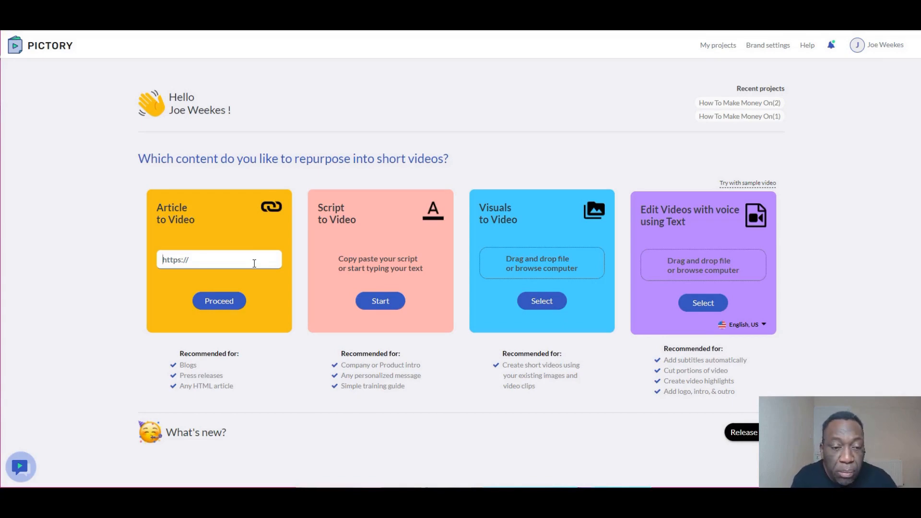
- Enter the blog post URL in Article to Video and proceed with conversion
type("ne-with-different-techniques/")
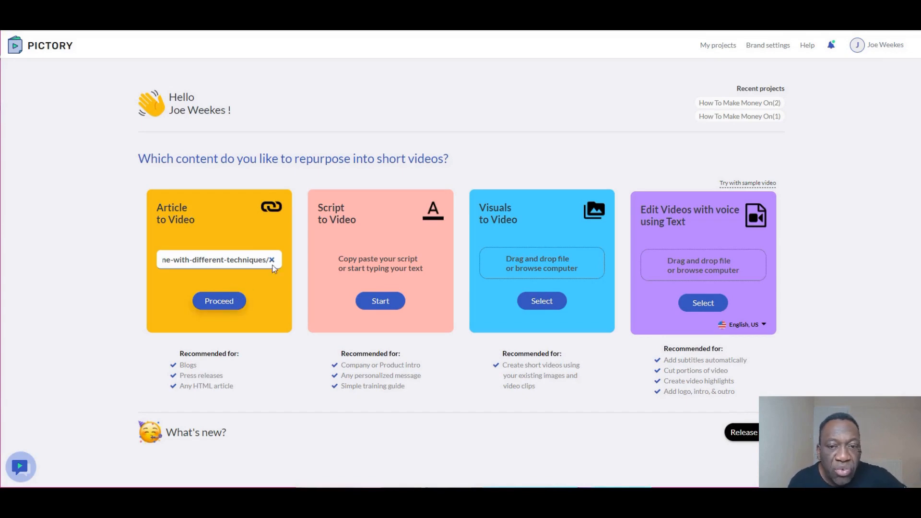
left_click(219, 300)
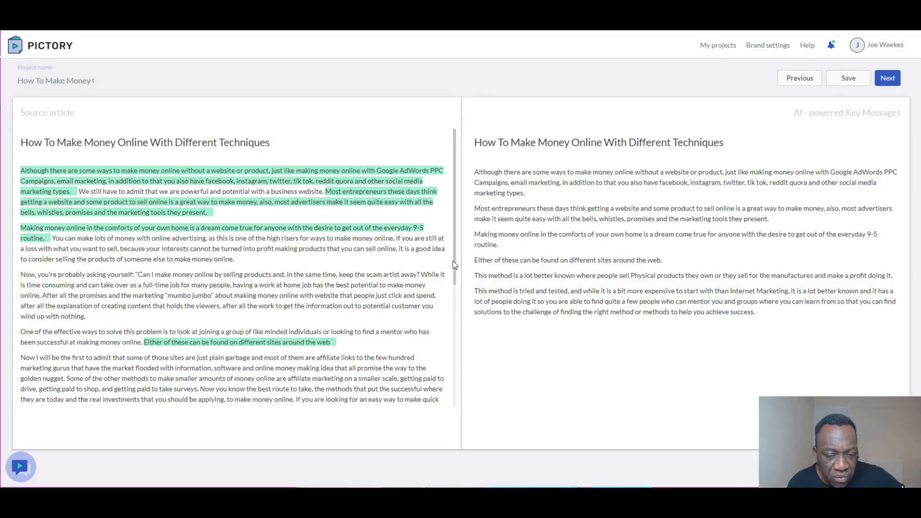
- Scroll the source article down and back up to review the highlighted key messages
scroll("down", 3)
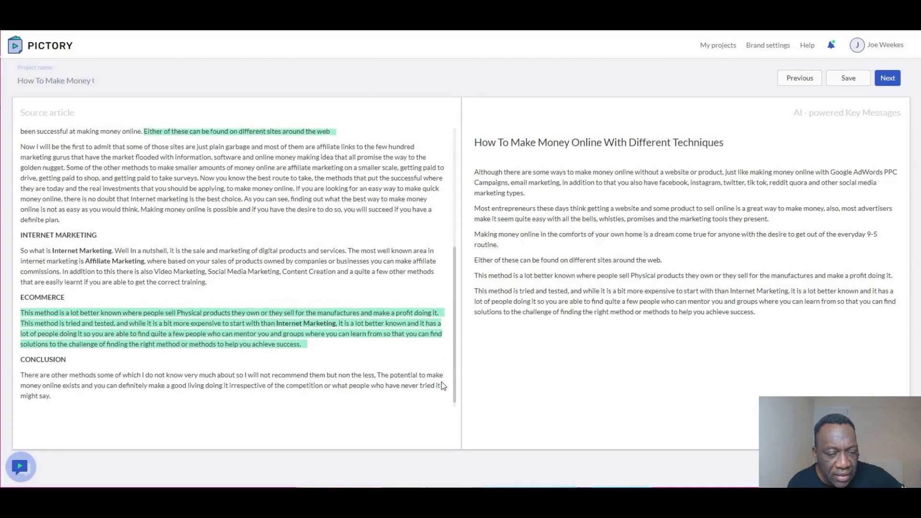
scroll("up", 3)
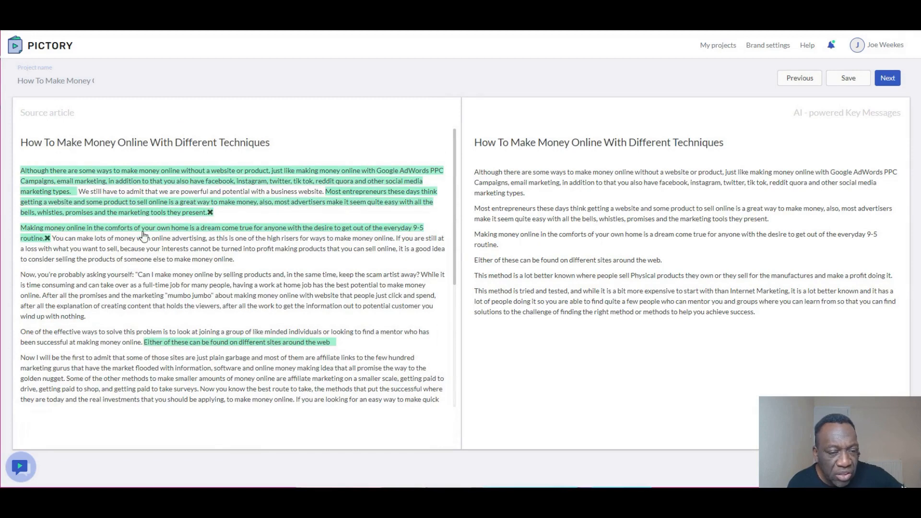
mouse_move(243, 146)
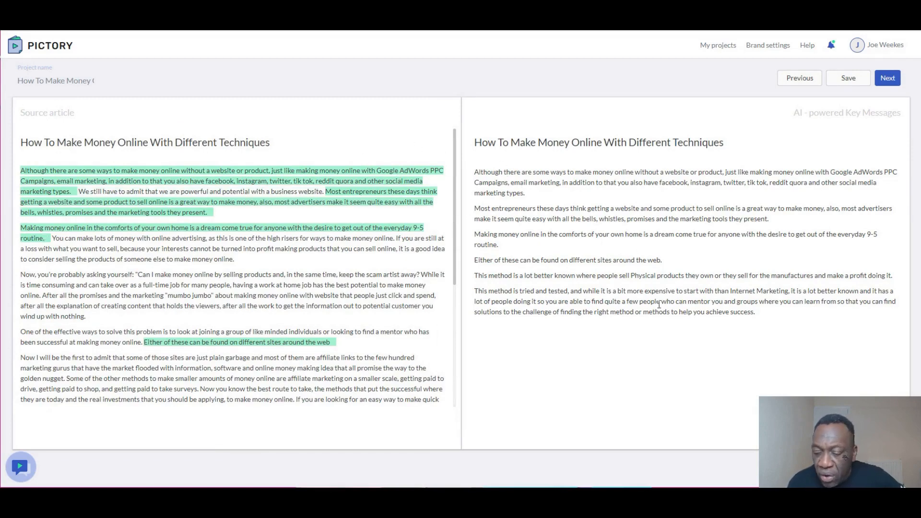
mouse_move(738, 333)
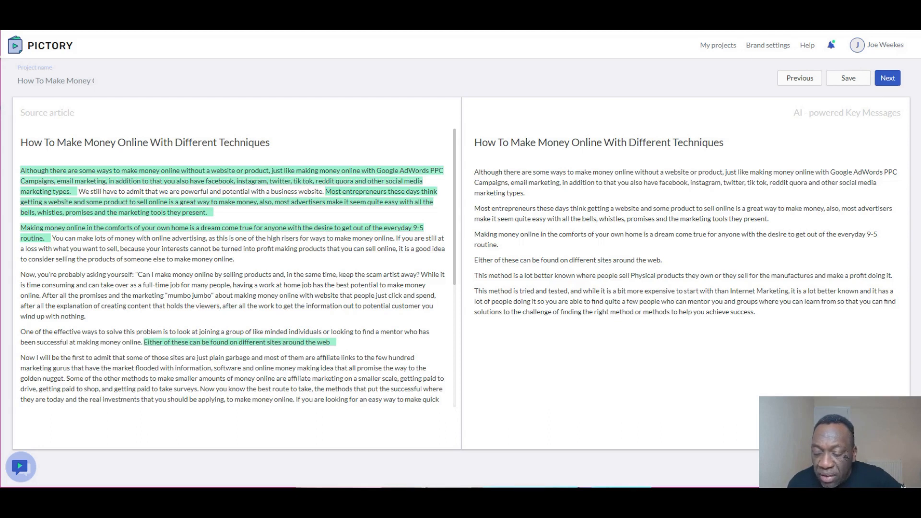
mouse_move(547, 197)
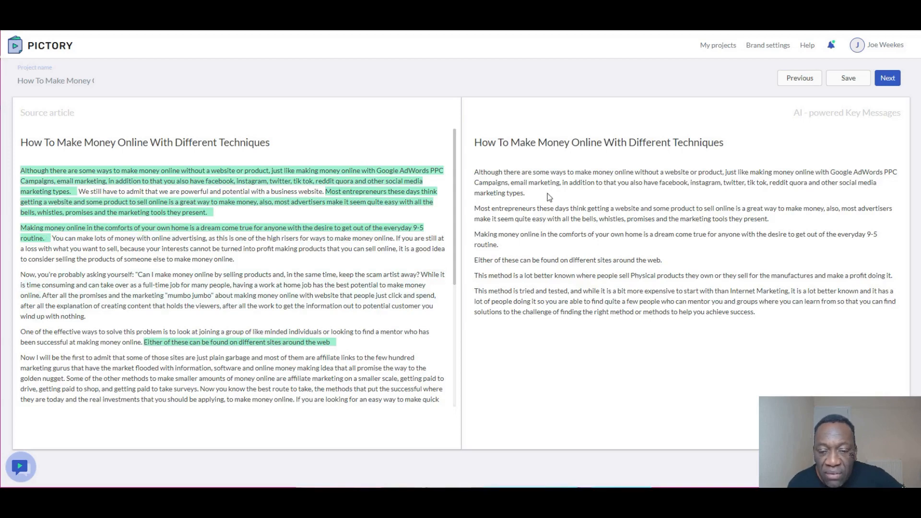
mouse_move(841, 181)
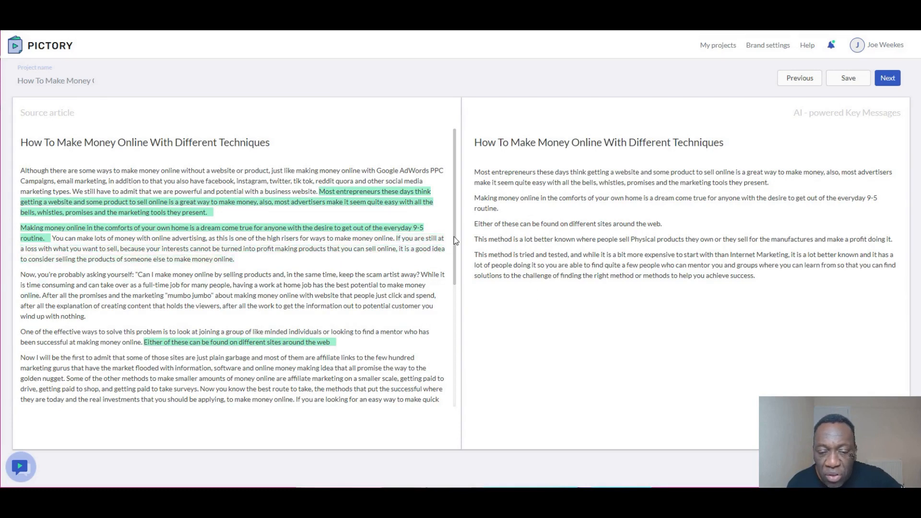
- Add the 'So what is Internet Marketing' and 'Well In a nutshell' sentences; drop 'tried and tested'
scroll("down", 3)
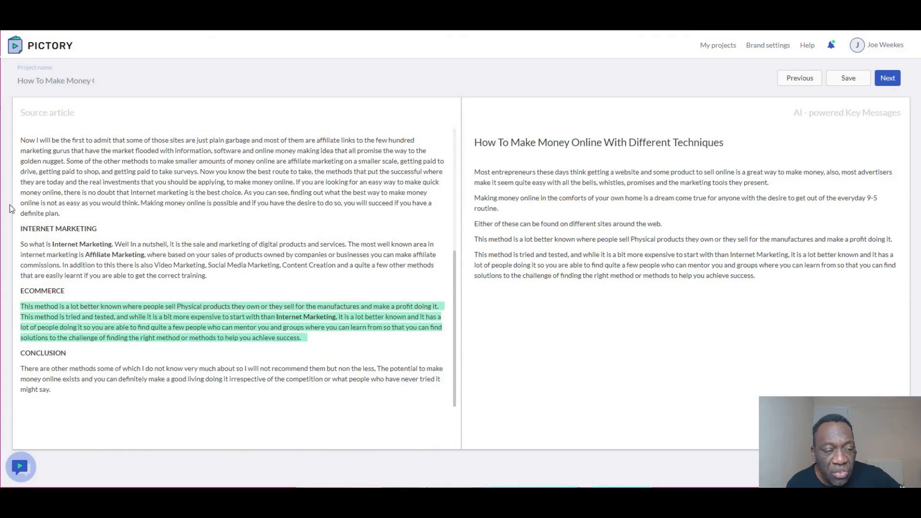
mouse_move(455, 266)
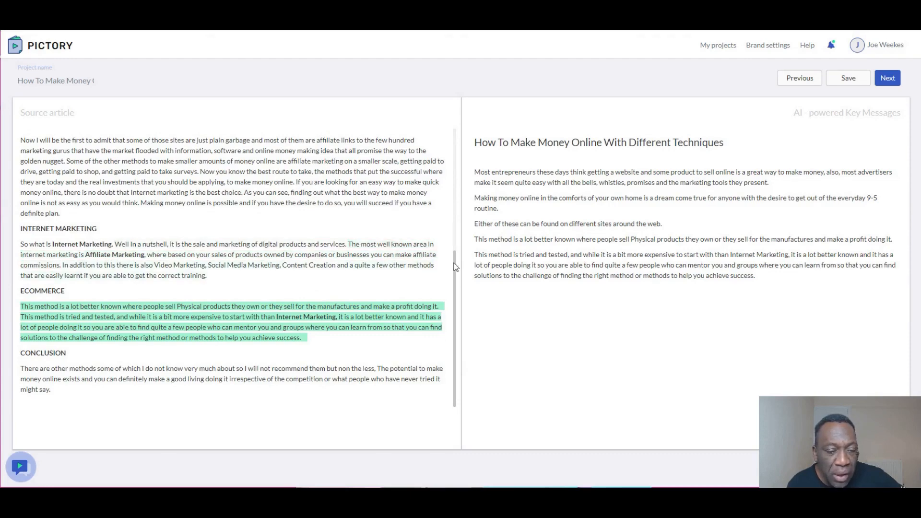
scroll("up", 3)
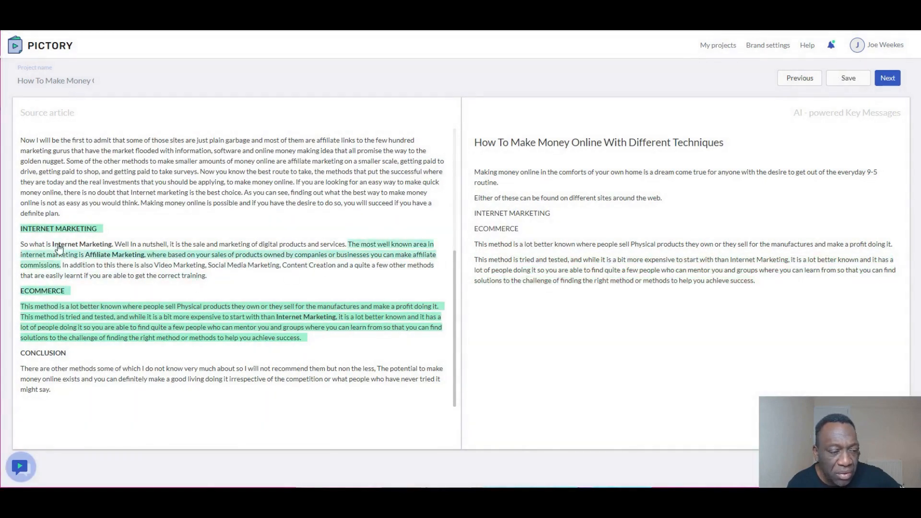
left_click(82, 249)
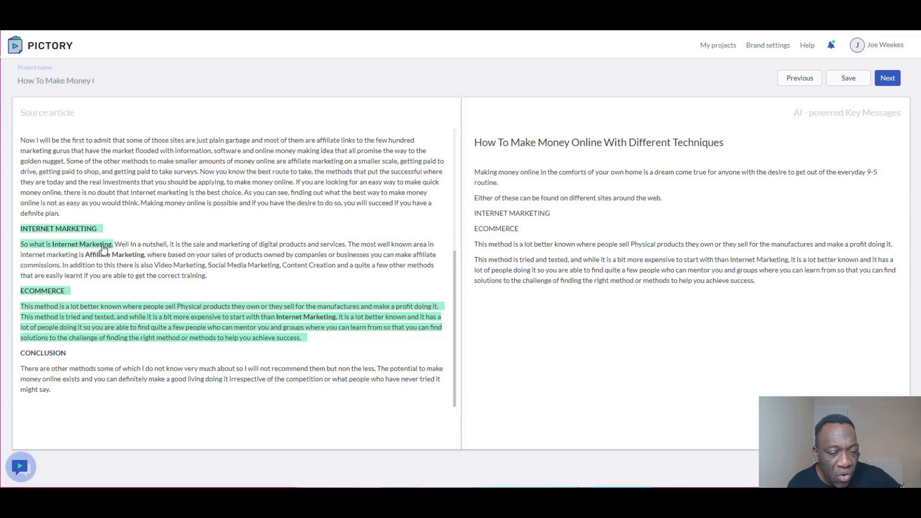
left_click(847, 77)
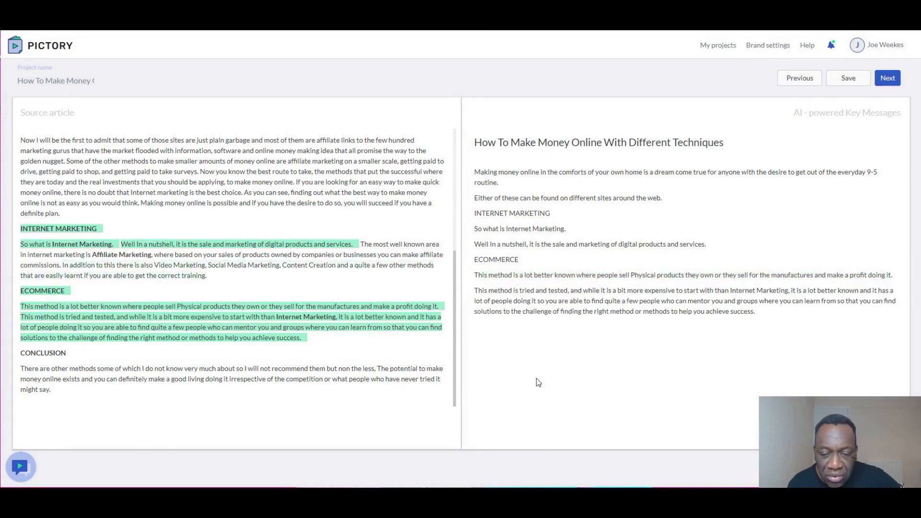
mouse_move(101, 321)
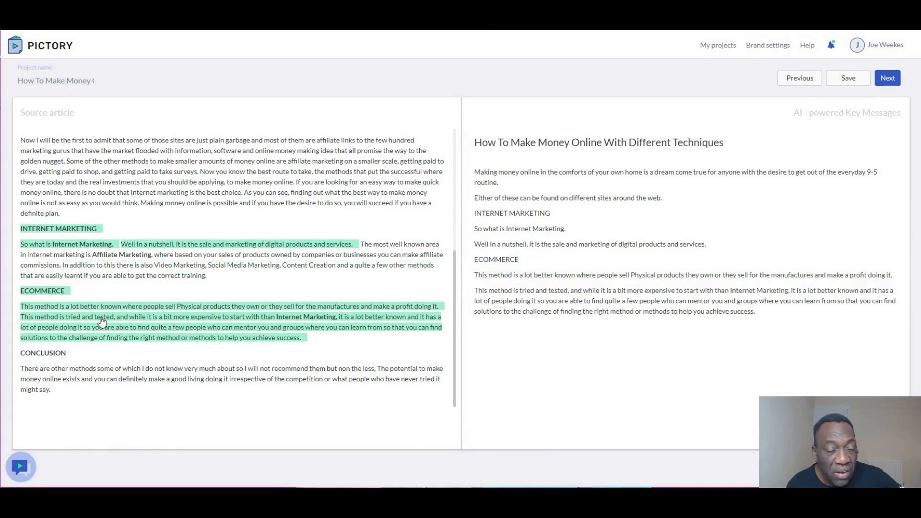
mouse_move(295, 350)
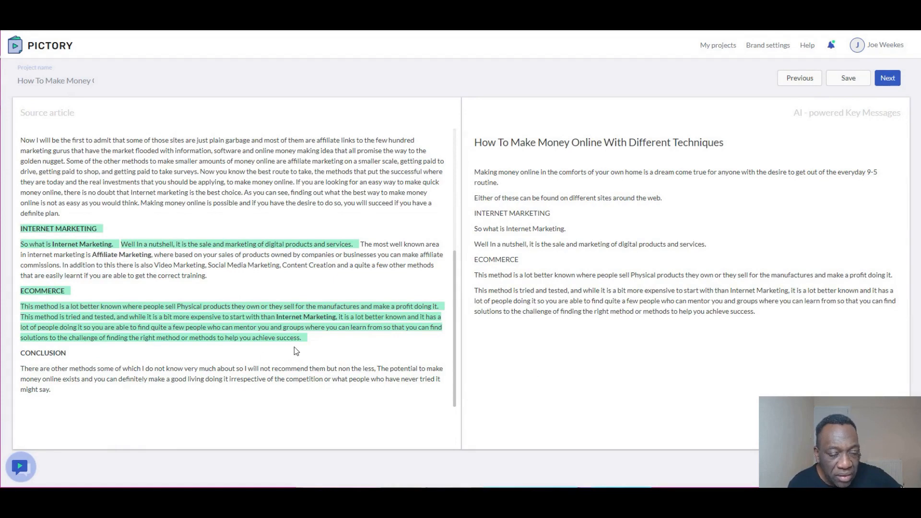
mouse_move(448, 433)
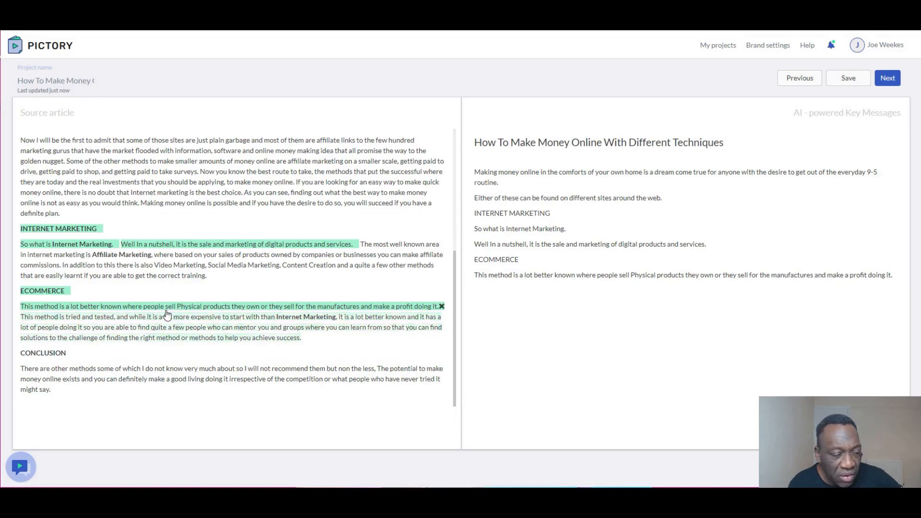
left_click(847, 78)
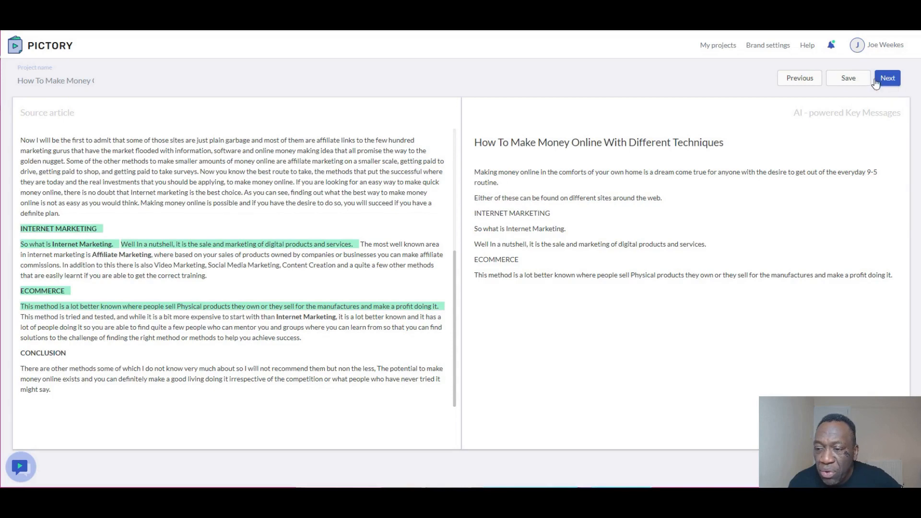
mouse_move(887, 81)
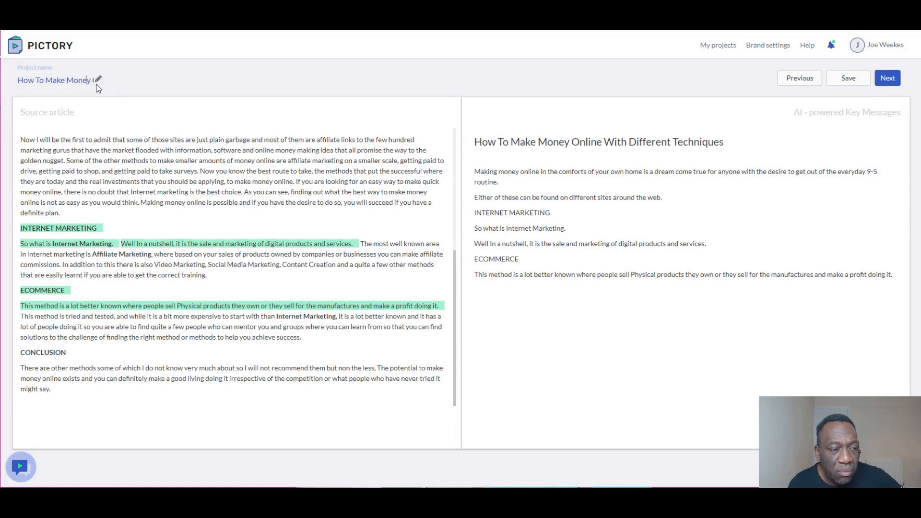
mouse_move(86, 92)
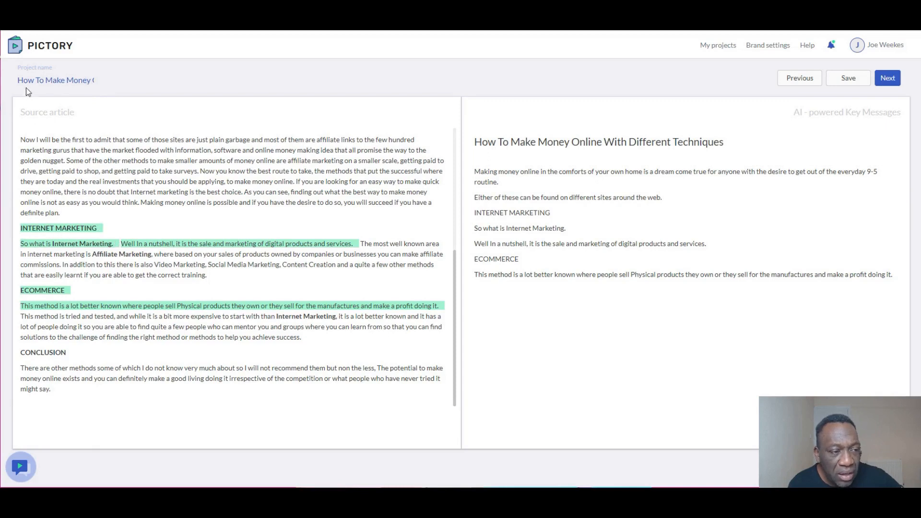
mouse_move(50, 98)
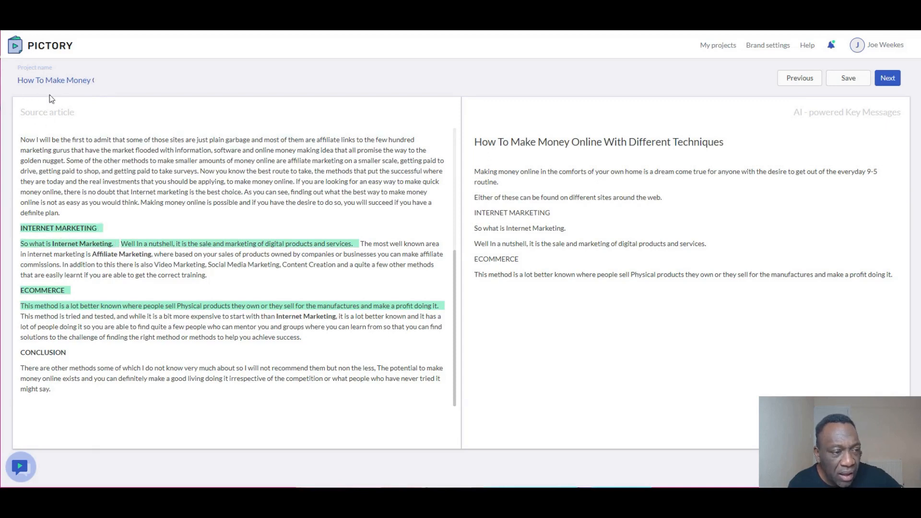
mouse_move(80, 102)
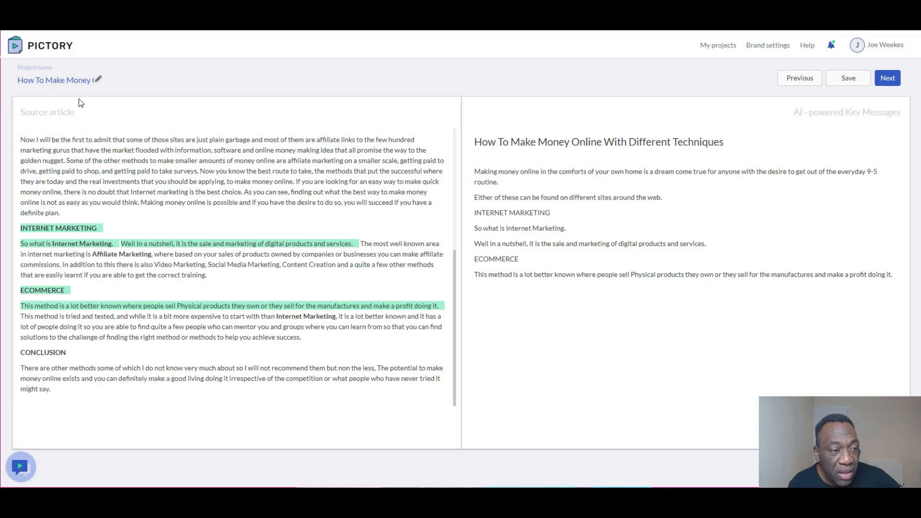
mouse_move(100, 82)
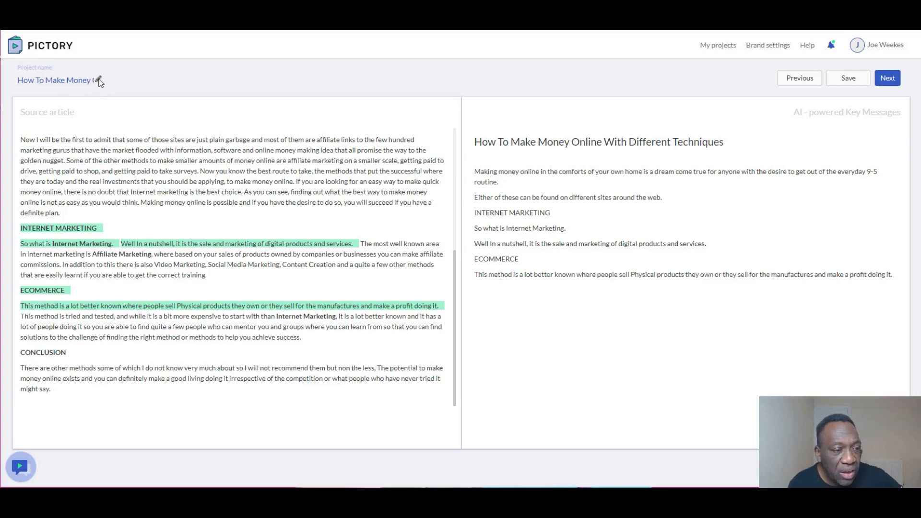
mouse_move(228, 141)
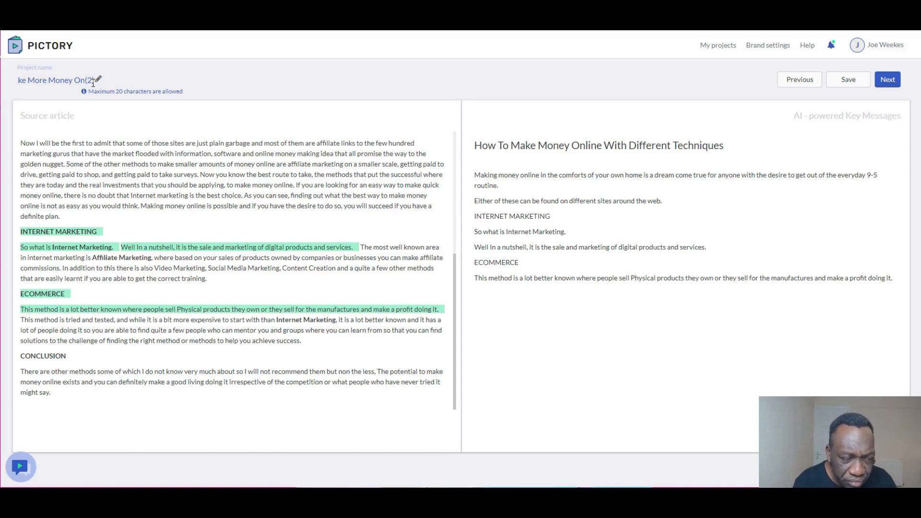
- Type 'To Make More Money' as the new project name
type("To Make More Money")
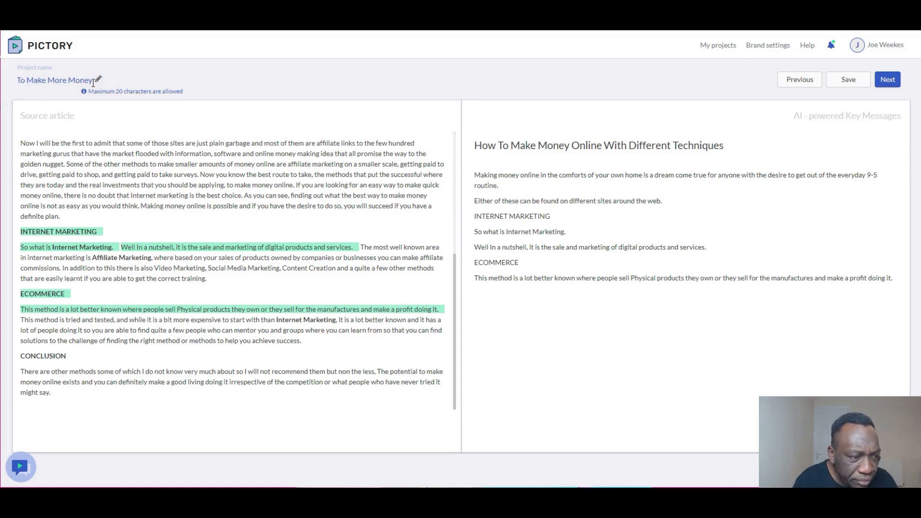
mouse_move(136, 80)
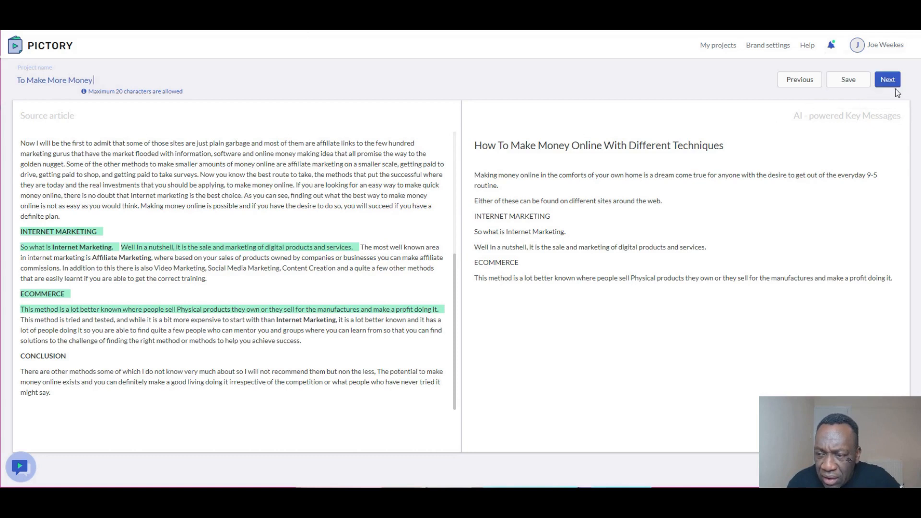
- Confirm the key messages and advance to the aspect ratio selection screen
left_click(887, 79)
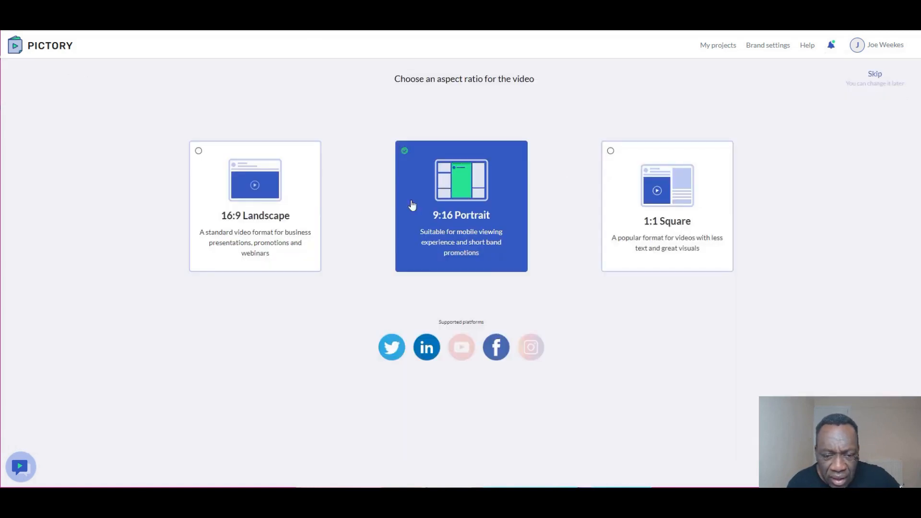
mouse_move(455, 210)
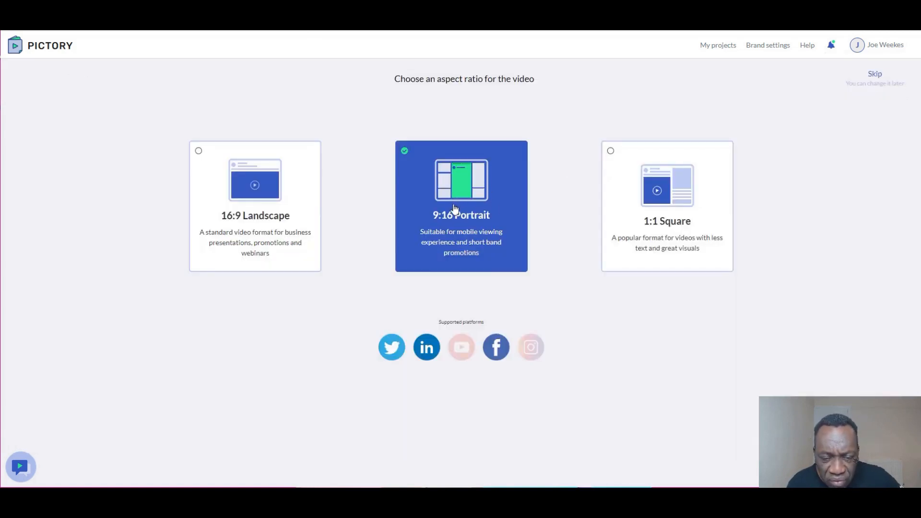
mouse_move(458, 228)
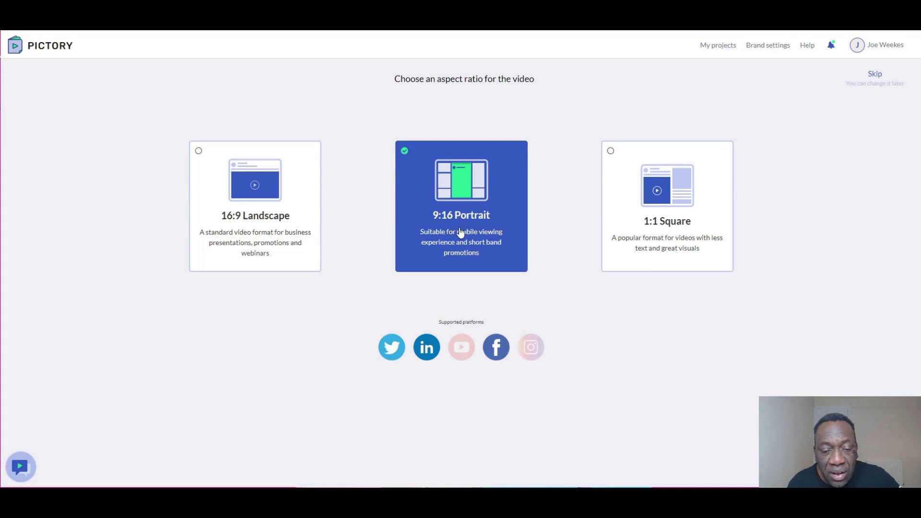
mouse_move(460, 228)
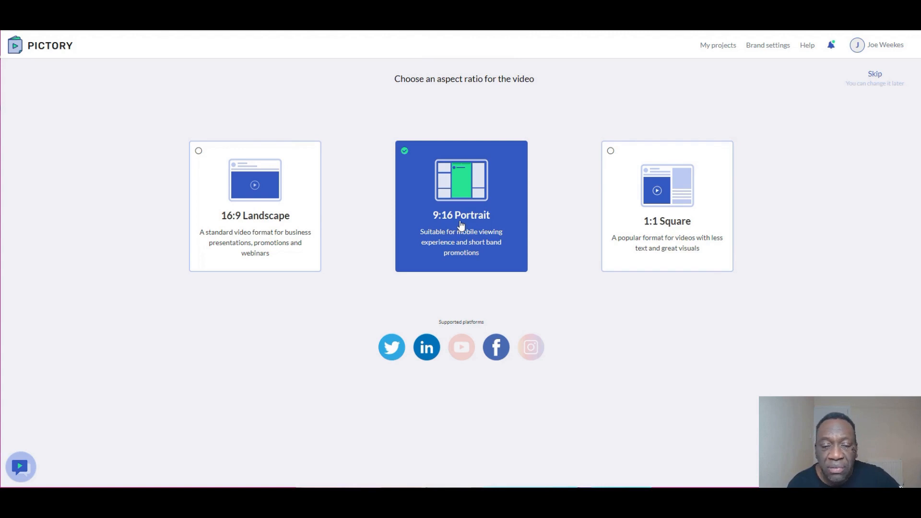
mouse_move(474, 195)
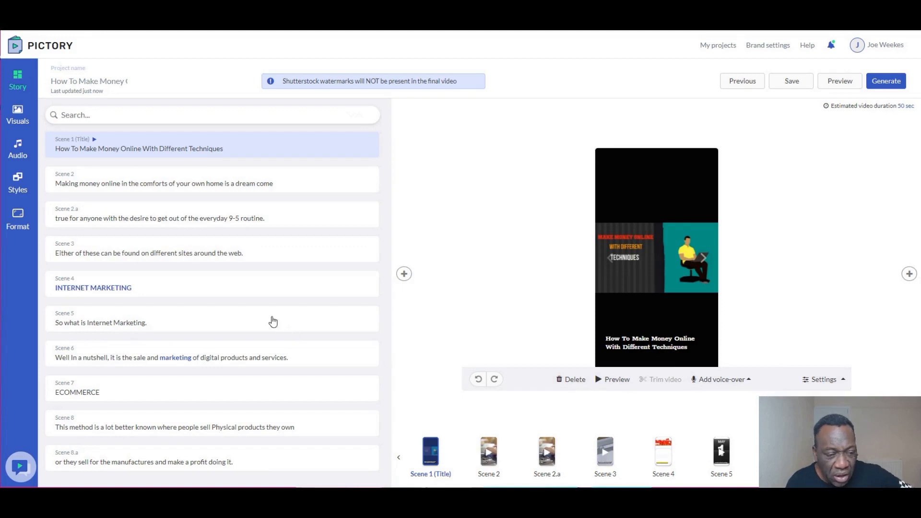
mouse_move(624, 482)
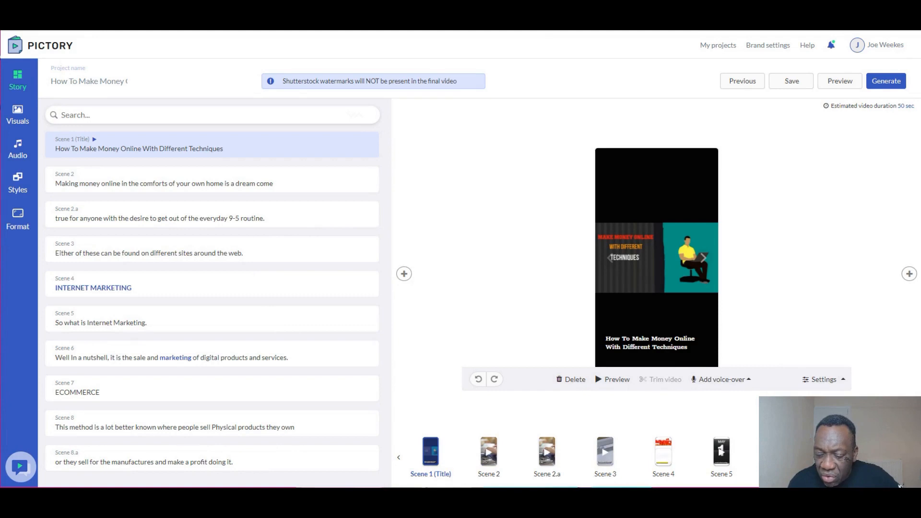
mouse_move(503, 450)
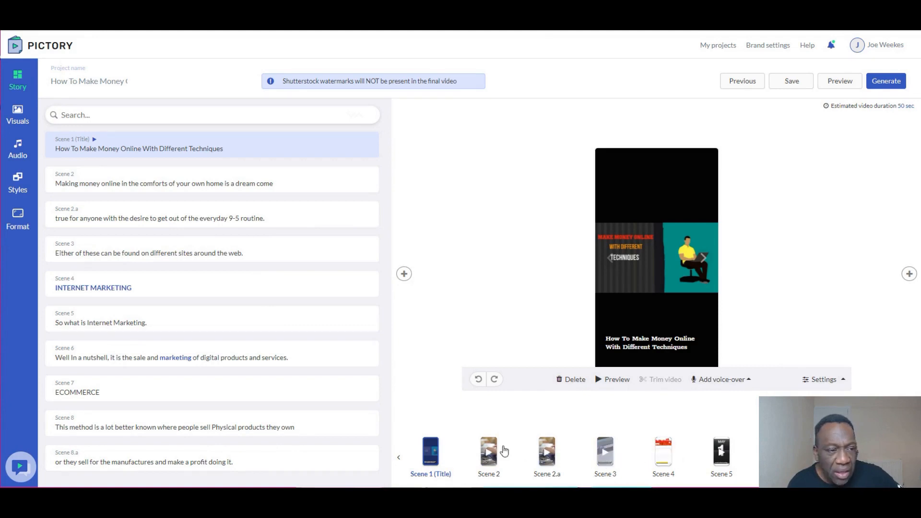
mouse_move(411, 304)
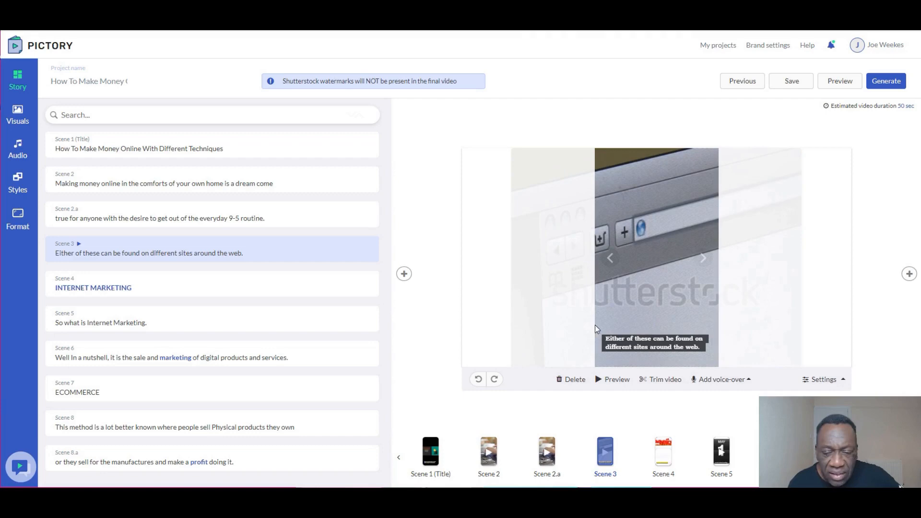
- End Scene 3's caption with 'easily' and highlight 'Either' in yellow
left_click(654, 342)
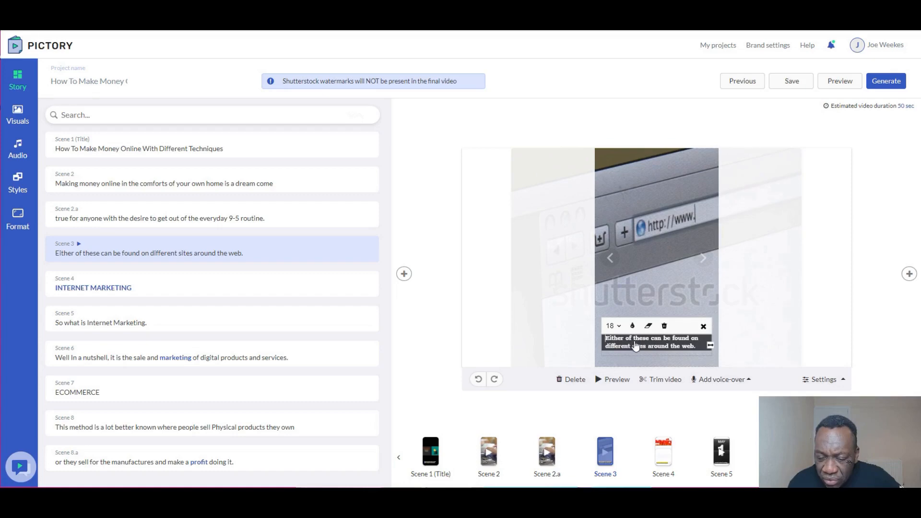
mouse_move(758, 360)
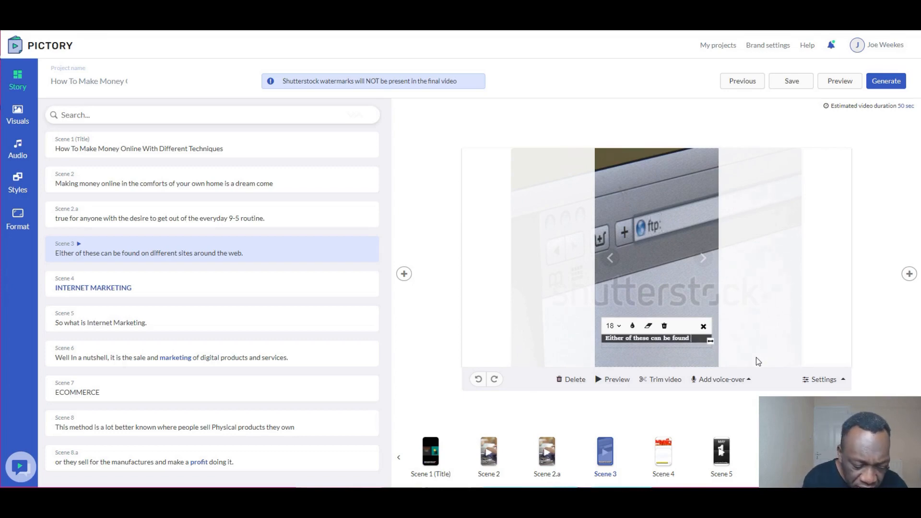
type("easi")
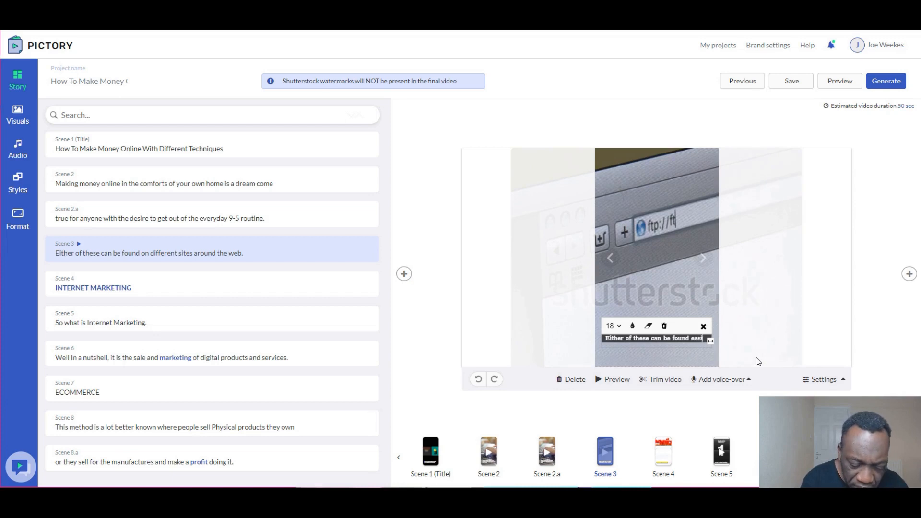
type("easily")
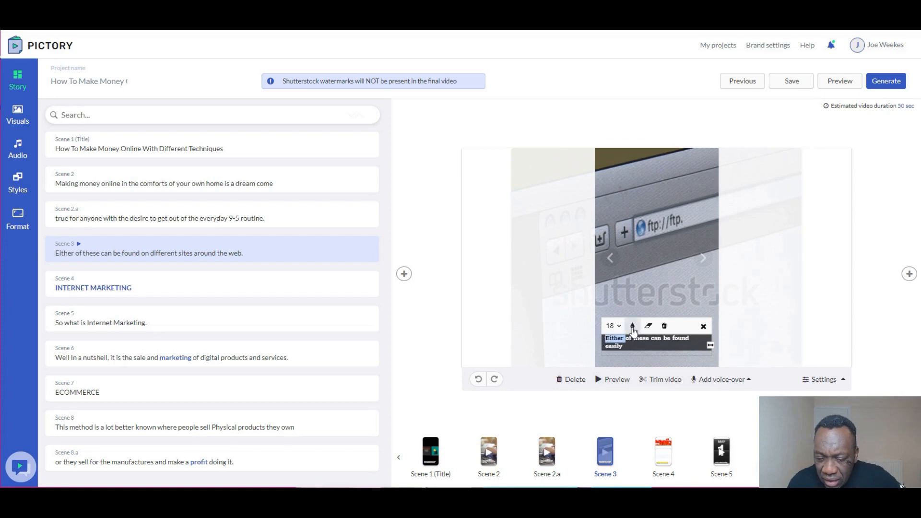
left_click(633, 326)
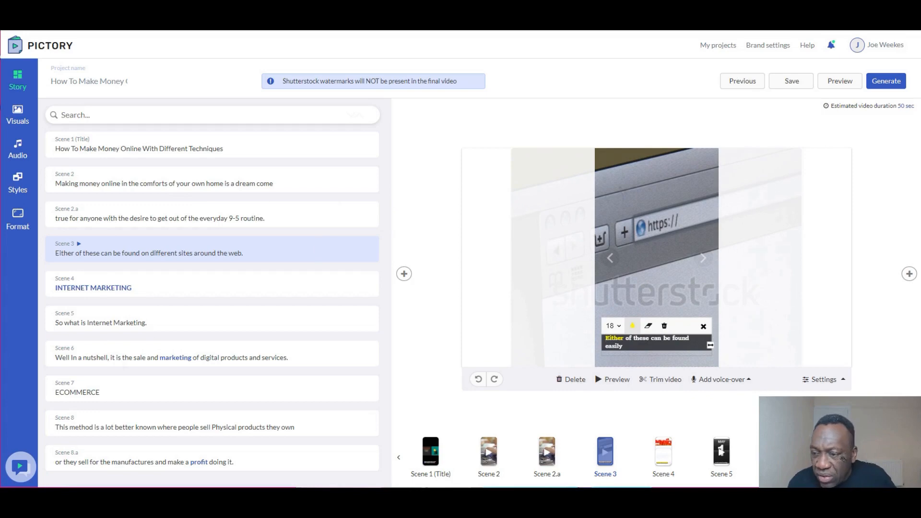
mouse_move(668, 384)
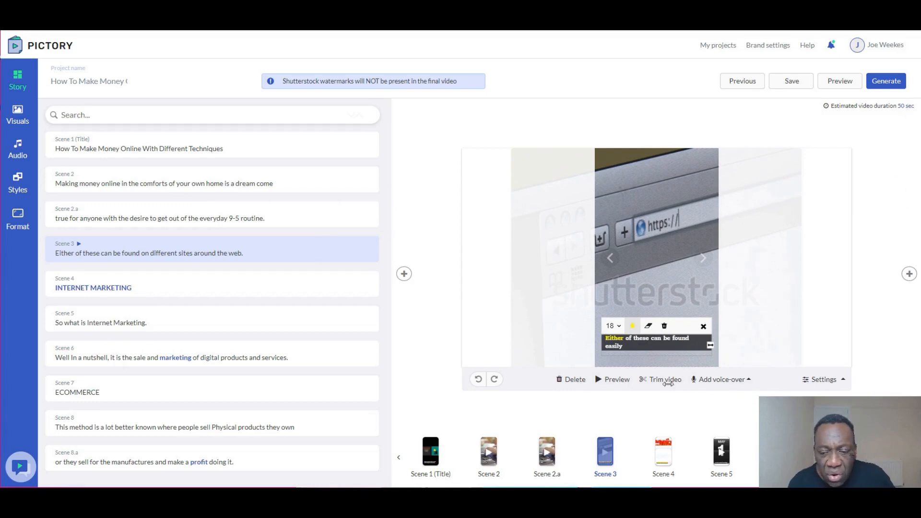
mouse_move(24, 276)
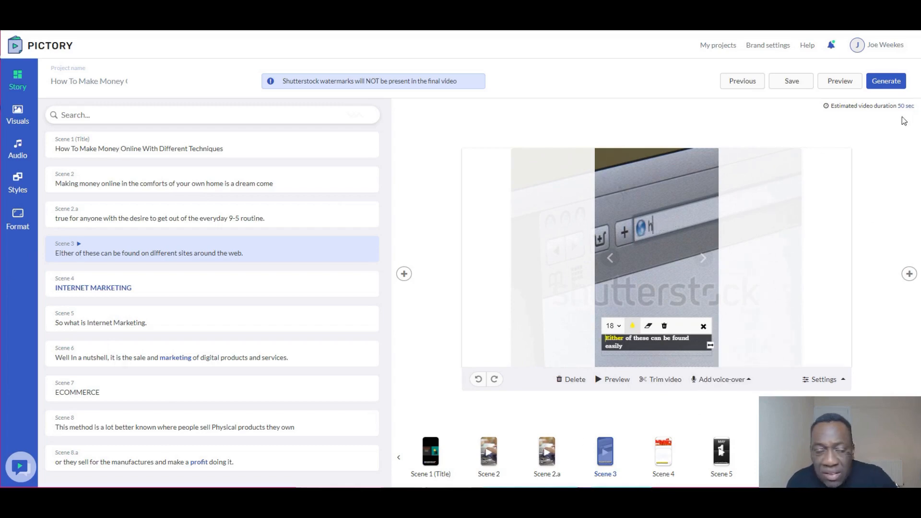
mouse_move(567, 245)
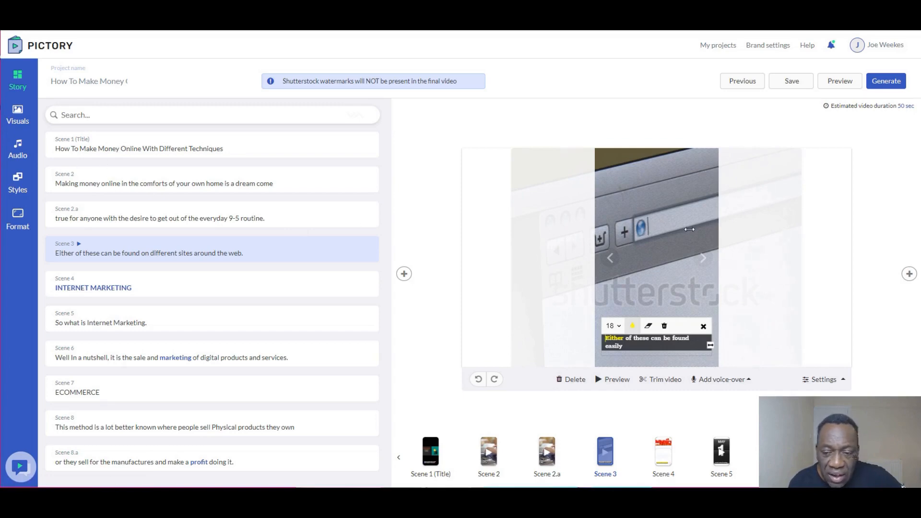
- Open the Visuals stock library and scroll through its results
left_click(18, 115)
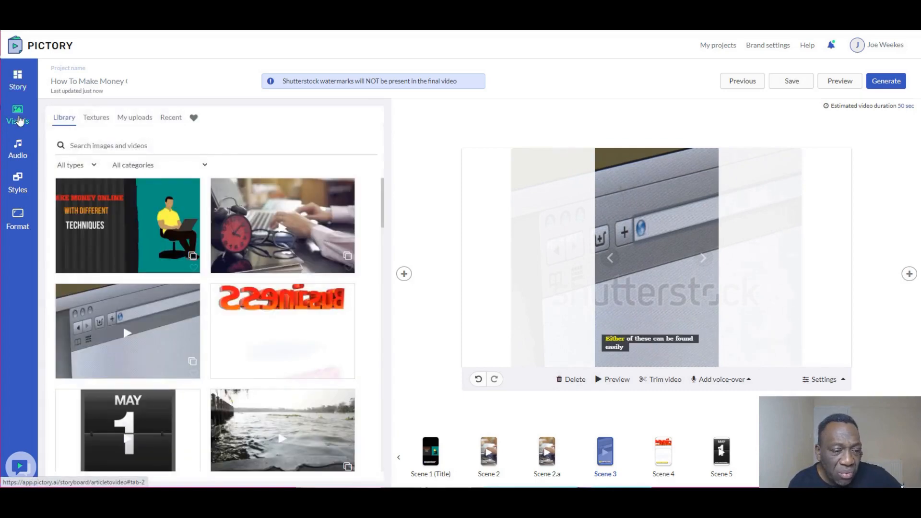
mouse_move(381, 206)
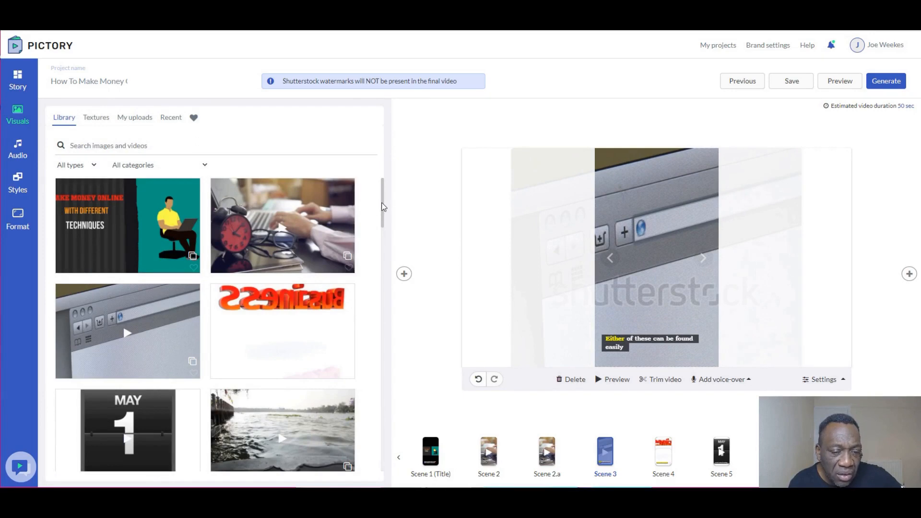
scroll("down", 3)
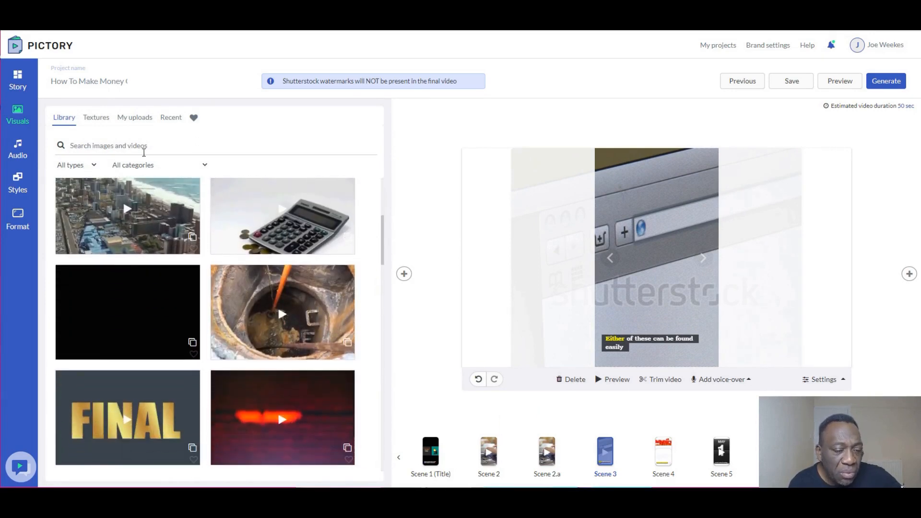
mouse_move(367, 212)
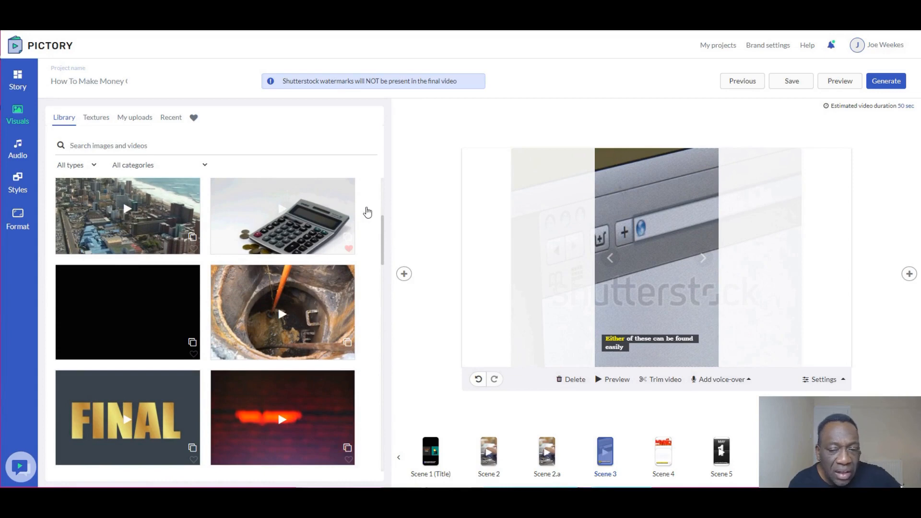
mouse_move(762, 361)
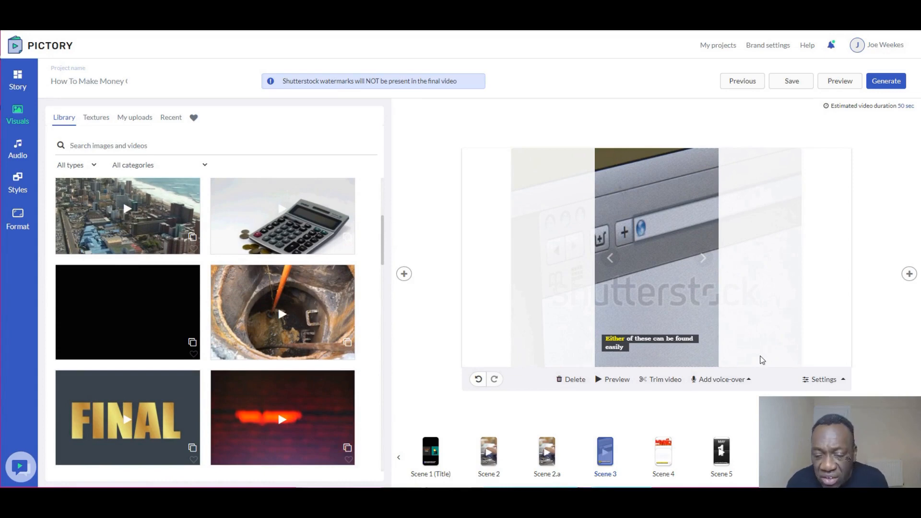
mouse_move(566, 315)
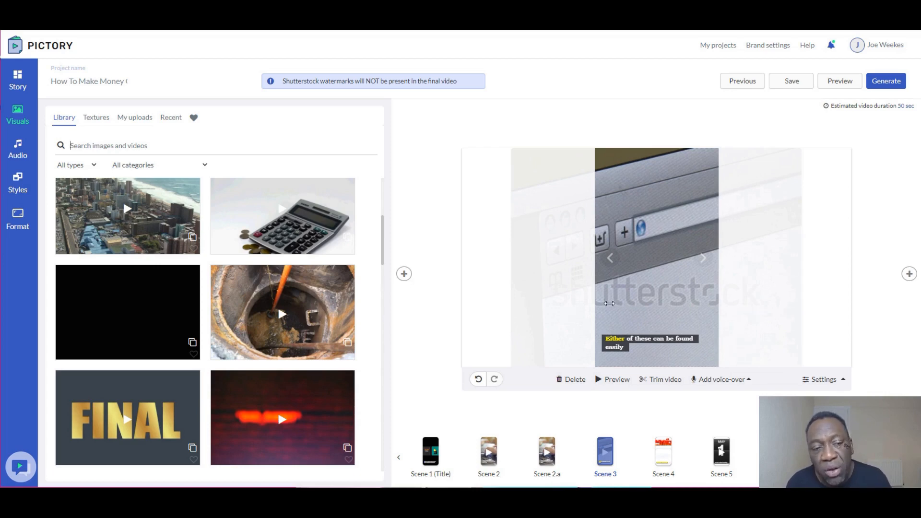
mouse_move(758, 240)
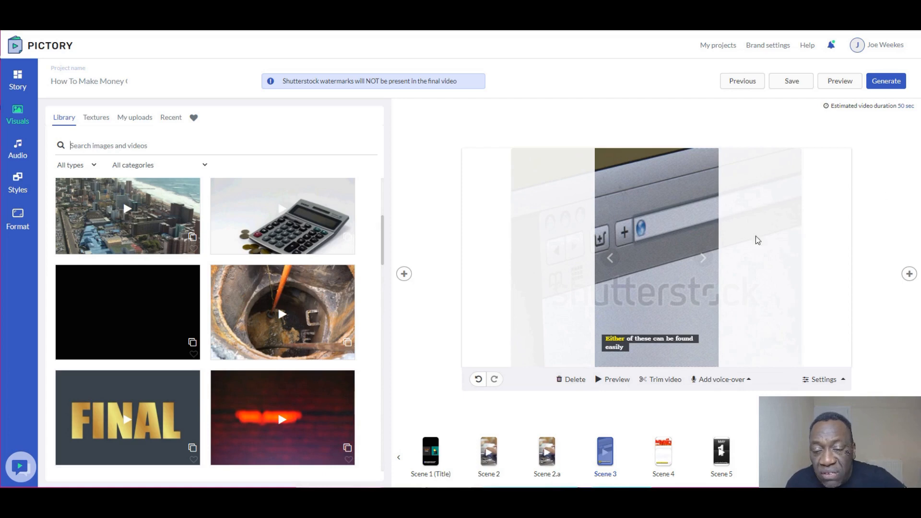
mouse_move(342, 222)
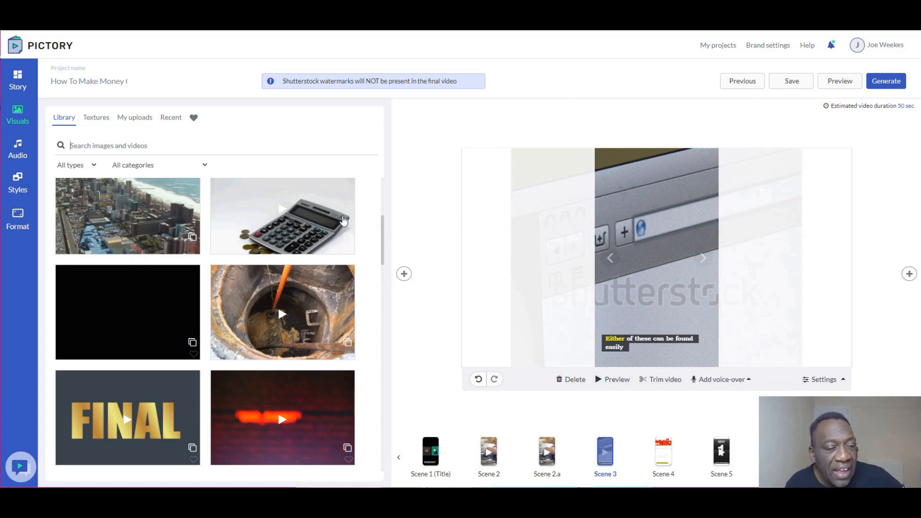
mouse_move(788, 229)
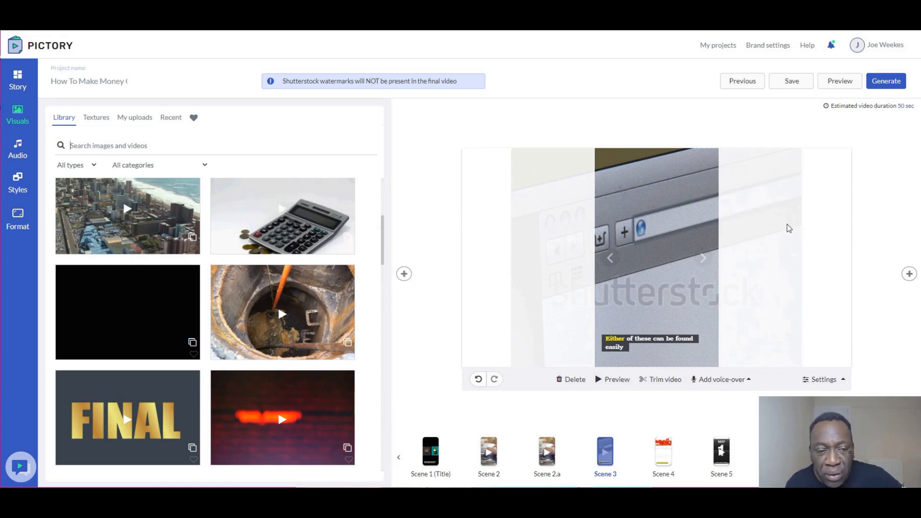
mouse_move(728, 336)
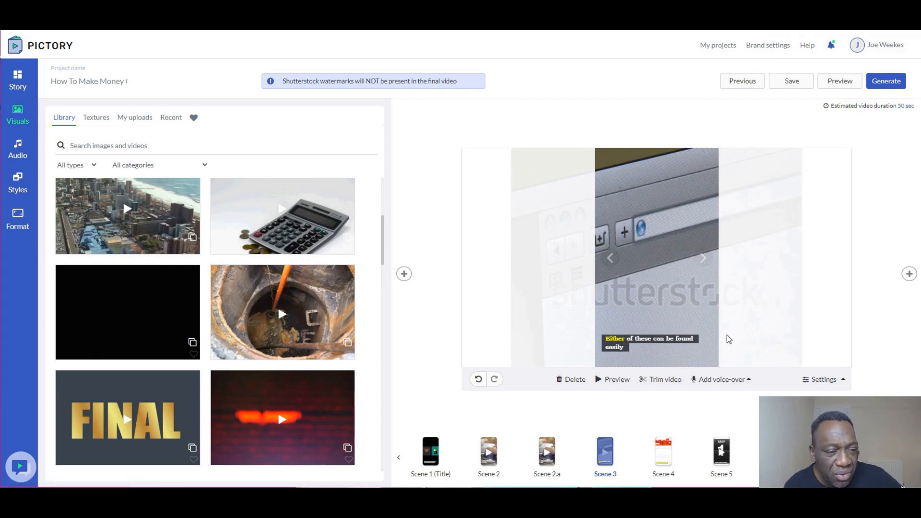
mouse_move(760, 306)
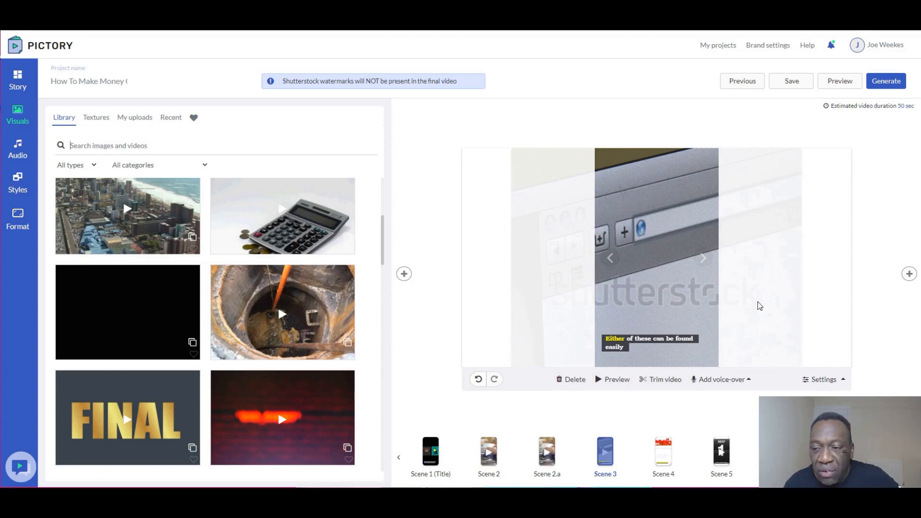
mouse_move(703, 242)
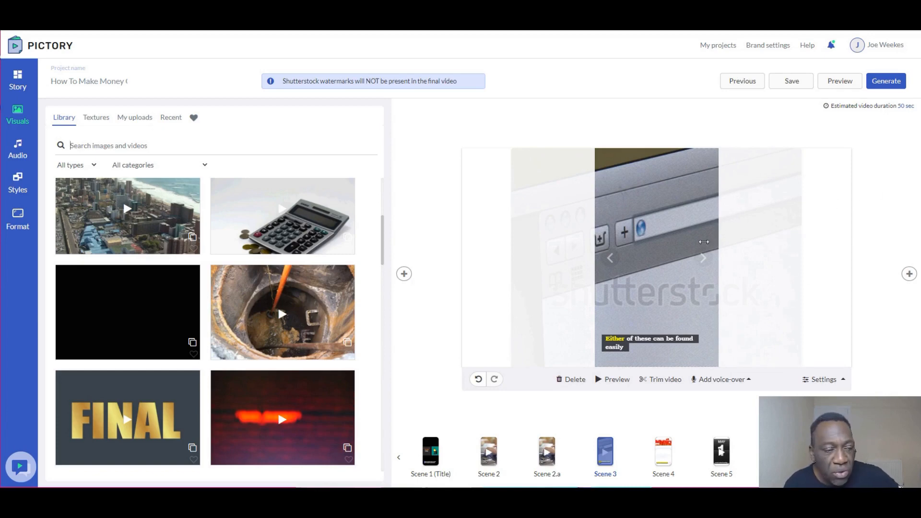
mouse_move(691, 238)
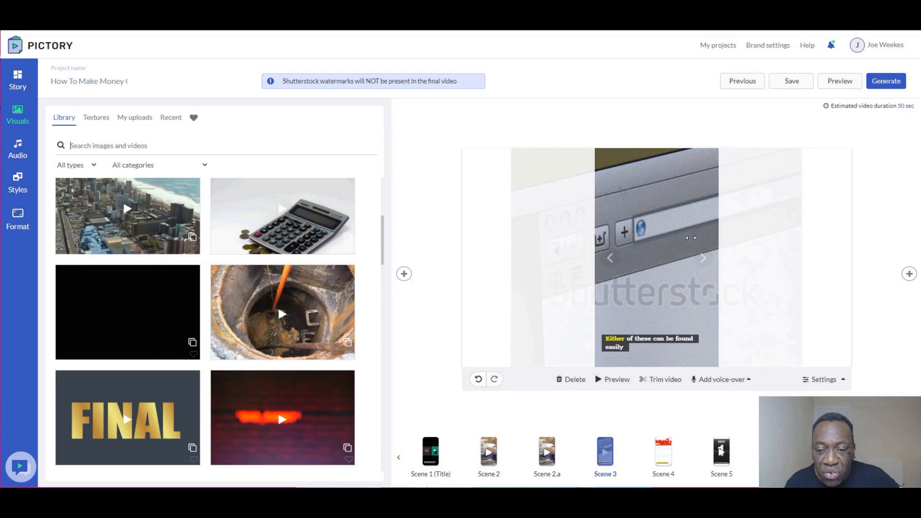
mouse_move(884, 278)
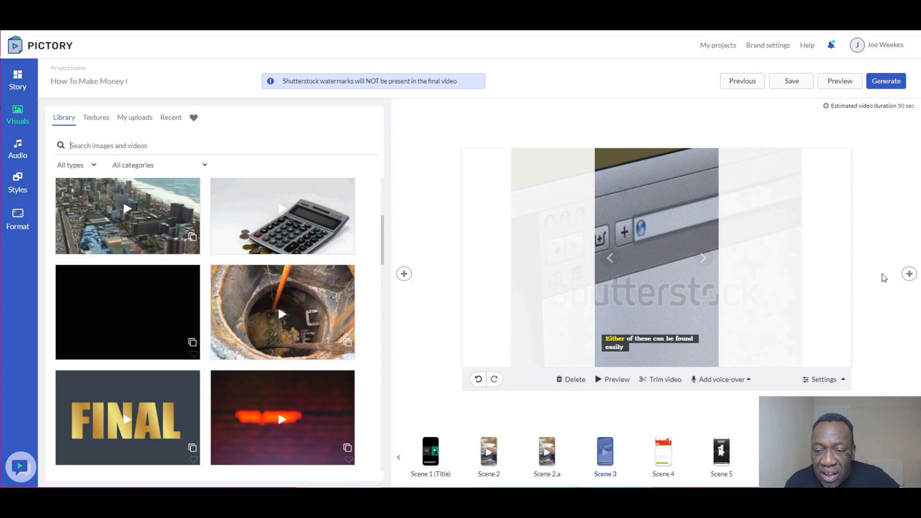
mouse_move(732, 134)
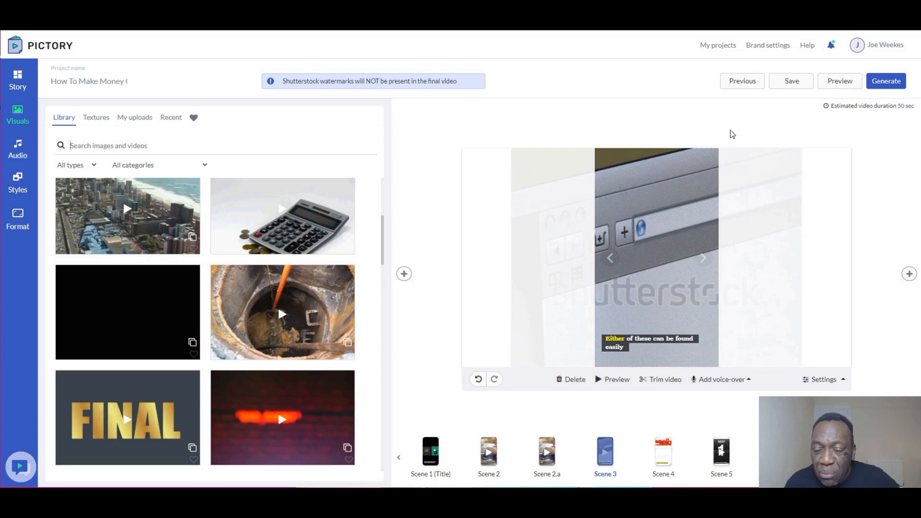
mouse_move(745, 137)
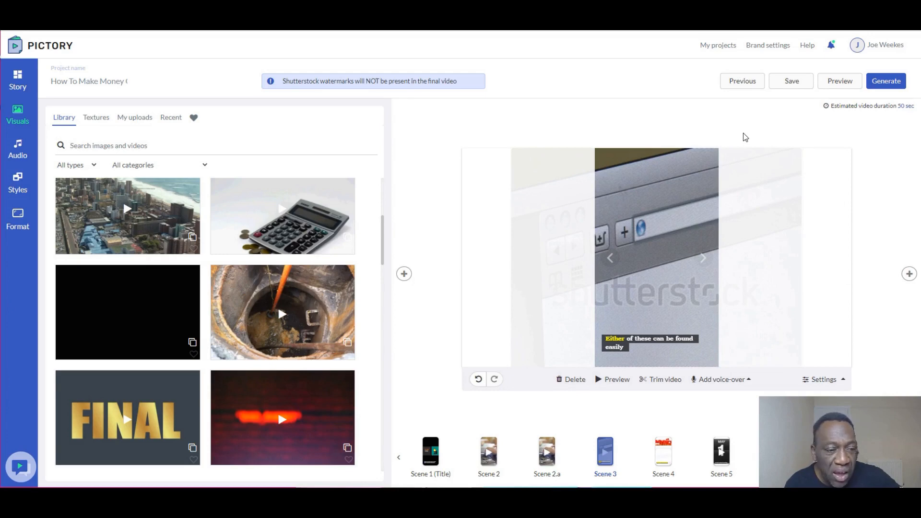
mouse_move(691, 148)
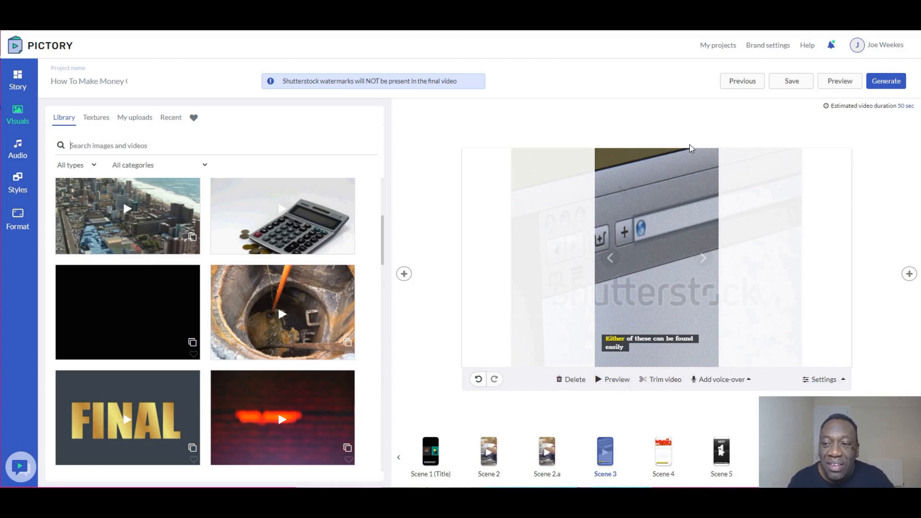
mouse_move(874, 32)
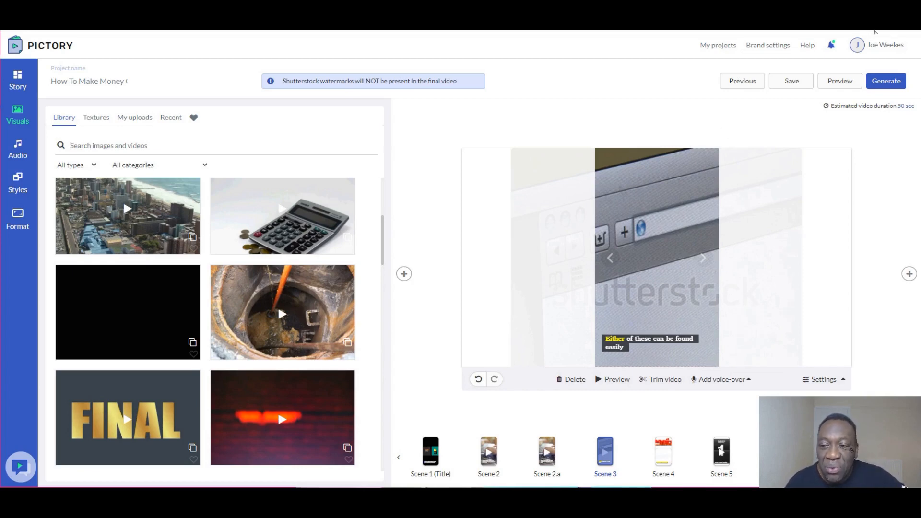